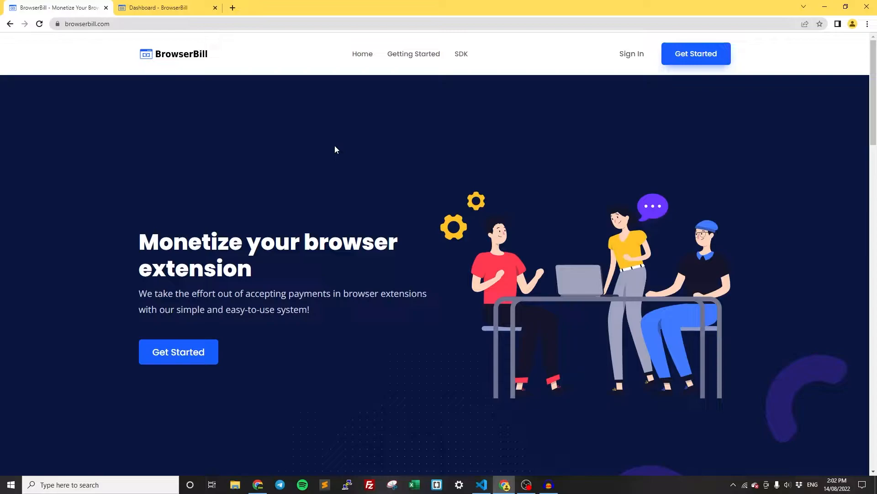
{"action": "mouse_move", "coordinate": [134, 202]}
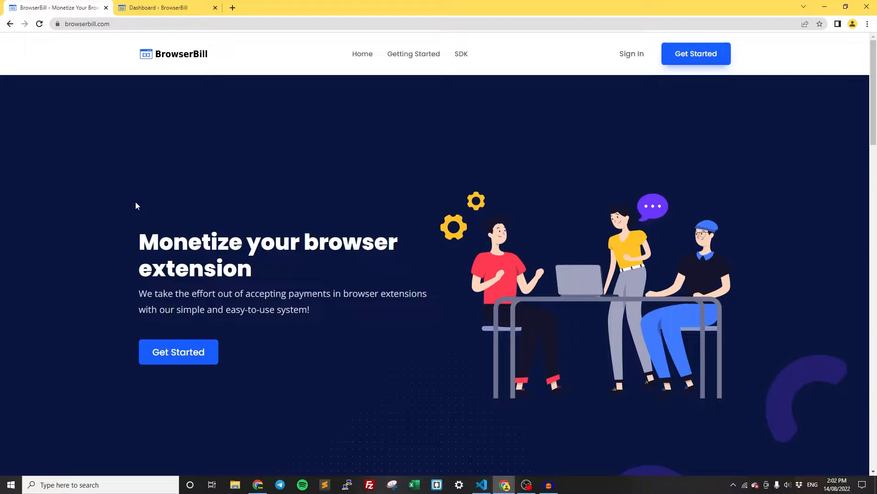
{"action": "mouse_move", "coordinate": [135, 199]}
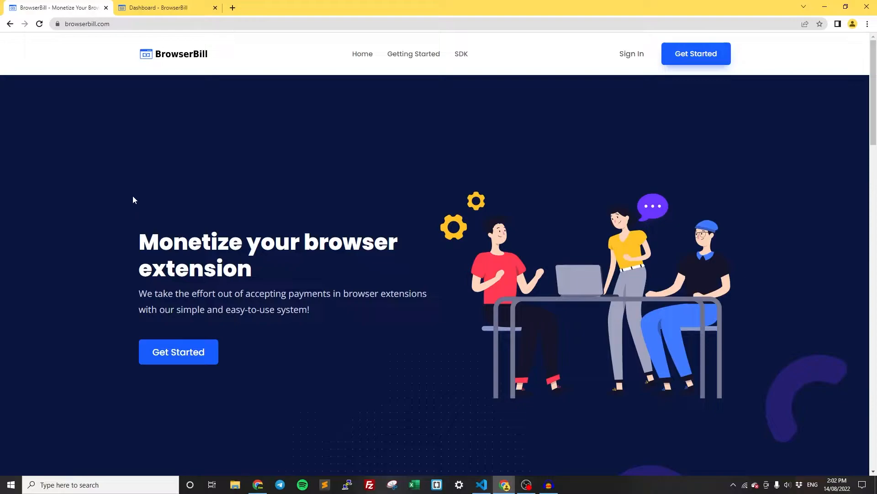
{"action": "mouse_move", "coordinate": [157, 120]}
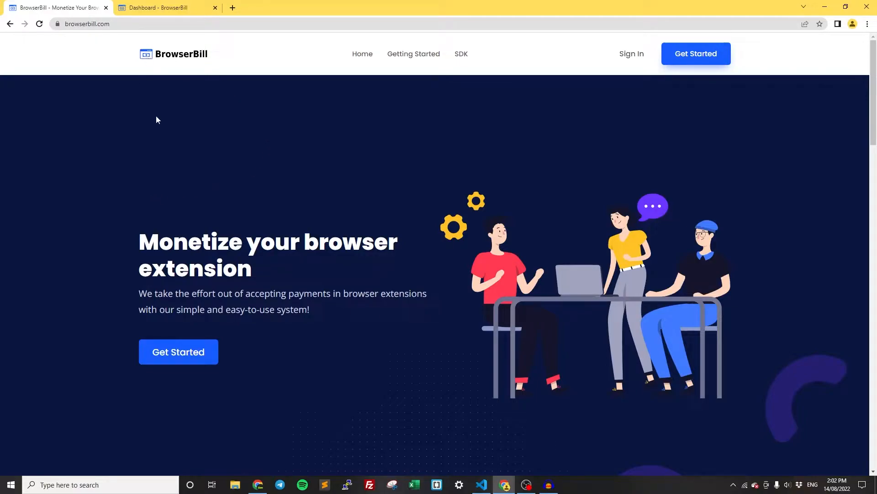
Open the SDK GitHub repository in a new tab and go to the BrowserBill account dashboard via Get Started.
{"action": "scroll", "scroll_direction": "down", "scroll_amount": 3}
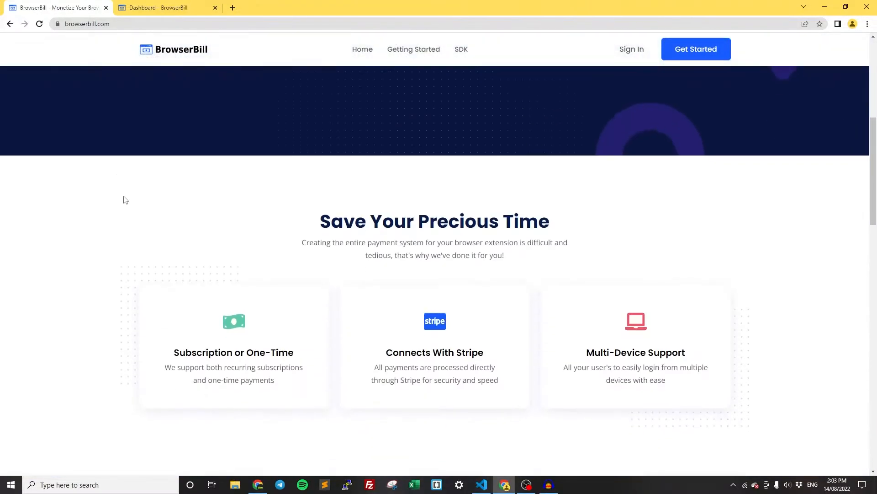
{"action": "scroll", "scroll_direction": "up", "scroll_amount": 3}
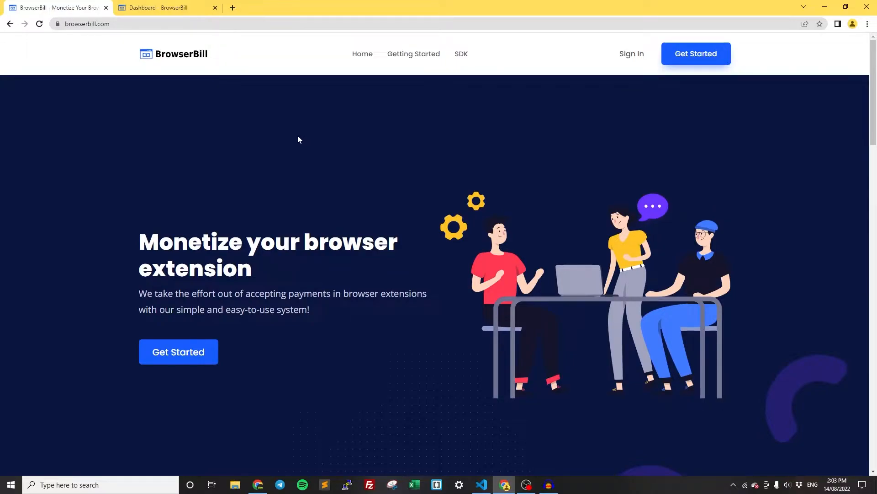
{"action": "mouse_move", "coordinate": [127, 132]}
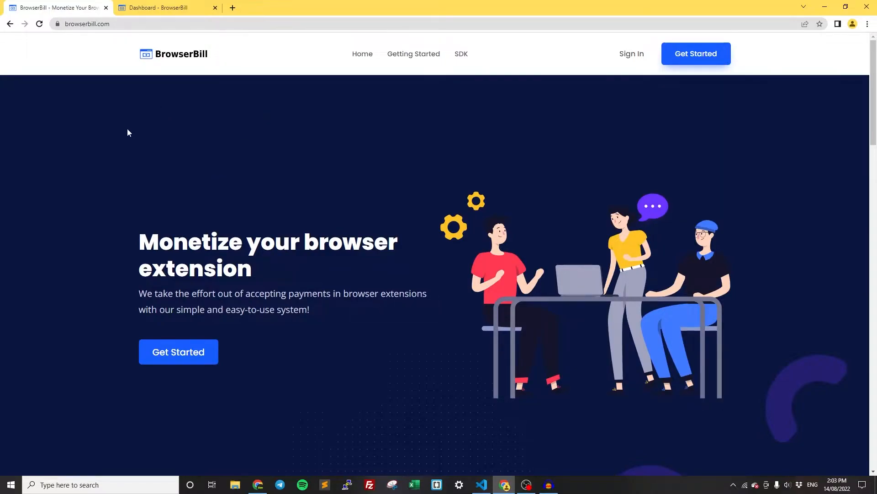
{"action": "mouse_move", "coordinate": [486, 214]}
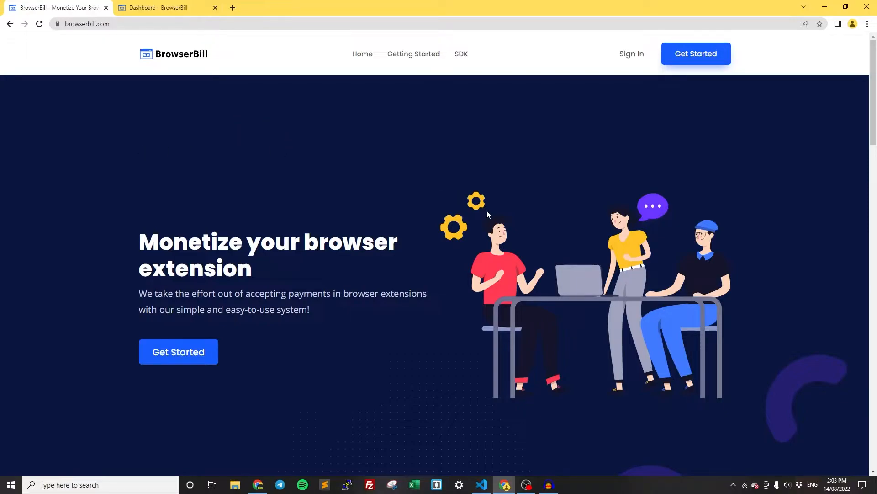
{"action": "scroll", "scroll_direction": "up", "scroll_amount": 3}
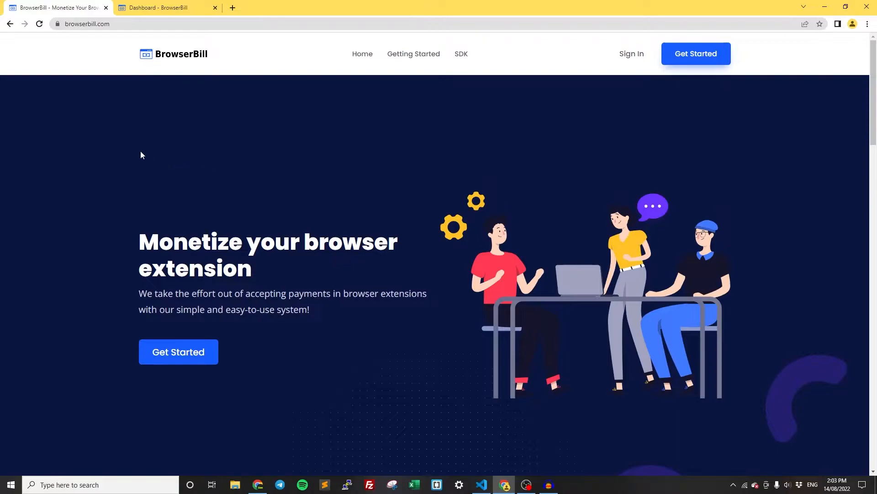
{"action": "mouse_move", "coordinate": [134, 142]}
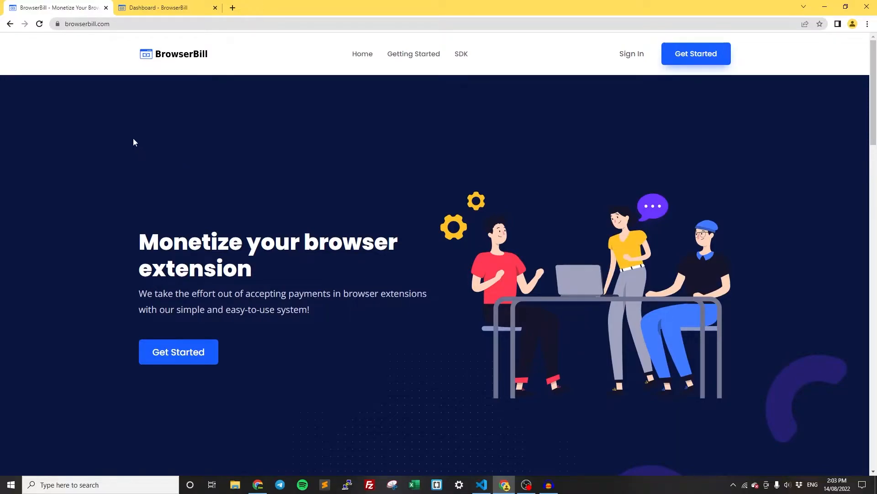
{"action": "mouse_move", "coordinate": [289, 159]}
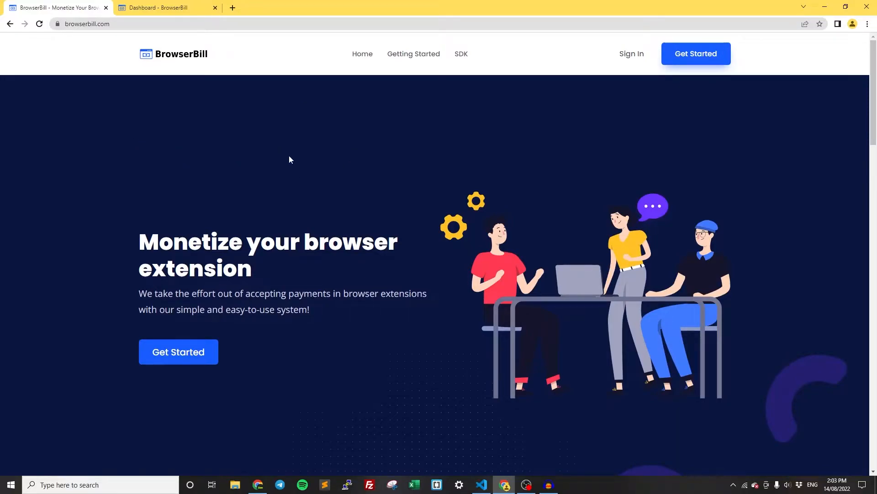
{"action": "right_click", "coordinate": [461, 54]}
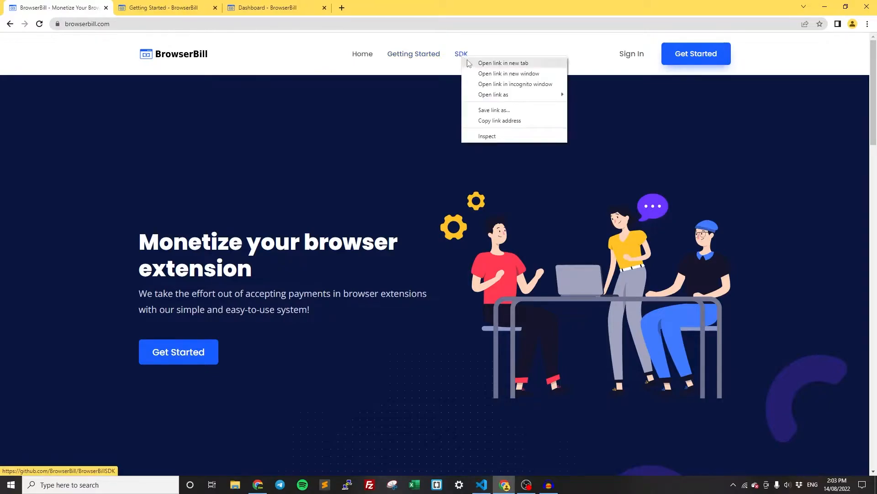
{"action": "left_click", "coordinate": [502, 63]}
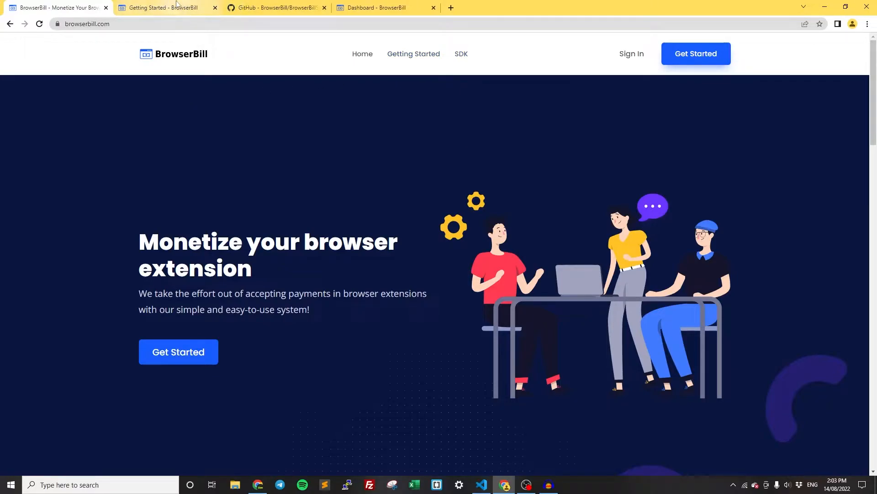
{"action": "mouse_move", "coordinate": [182, 15]}
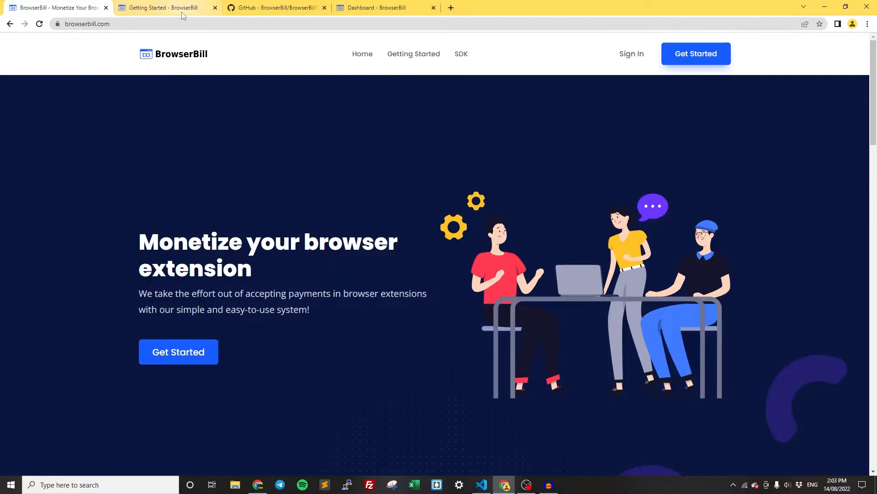
{"action": "mouse_move", "coordinate": [264, 115]}
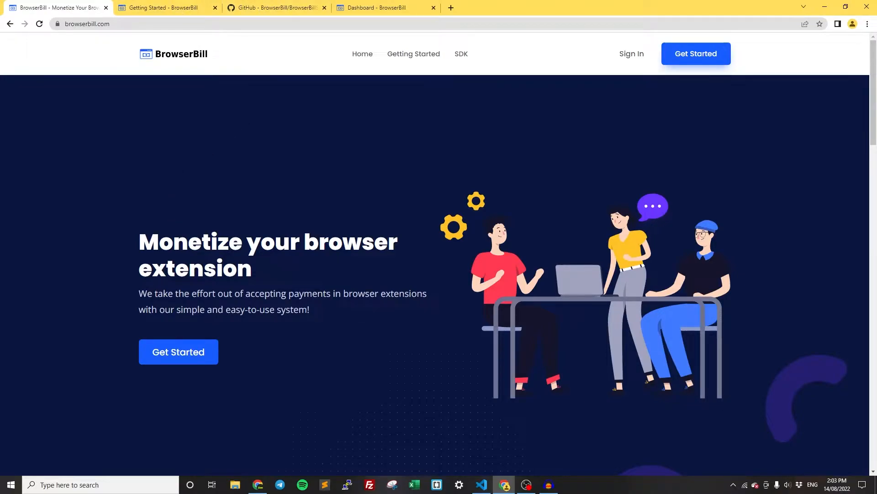
{"action": "mouse_move", "coordinate": [696, 54]}
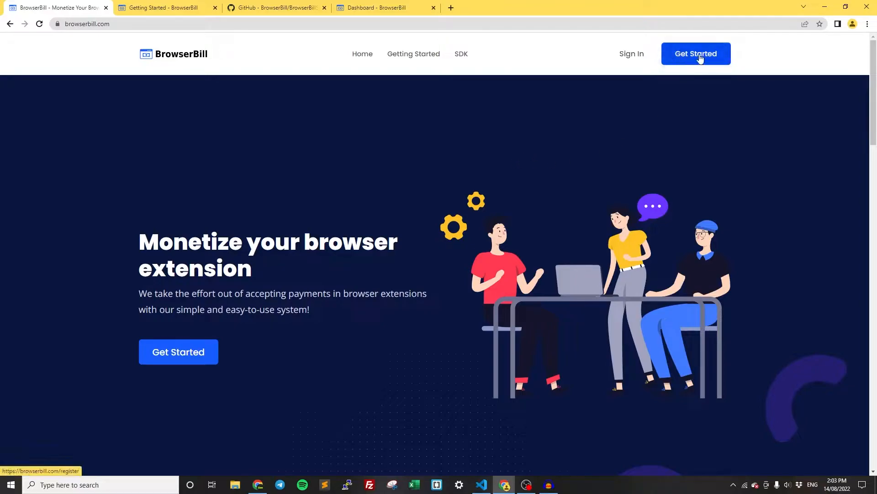
{"action": "left_click", "coordinate": [696, 53]}
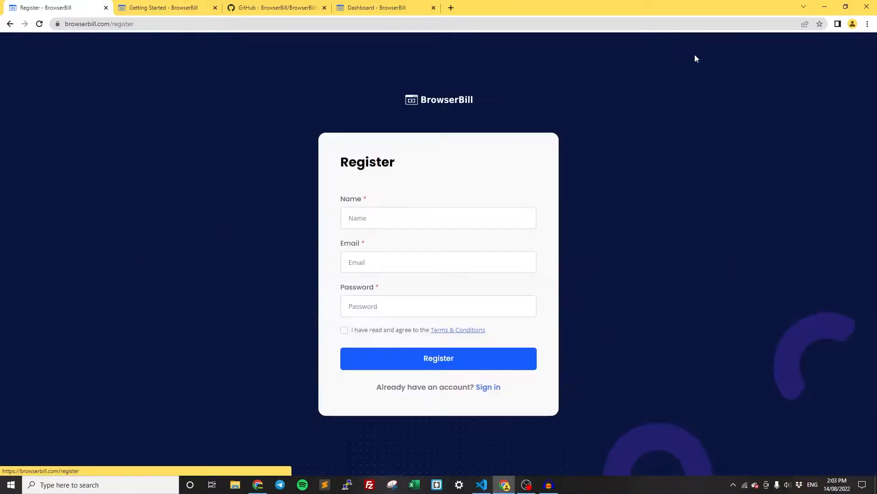
{"action": "mouse_move", "coordinate": [409, 390]}
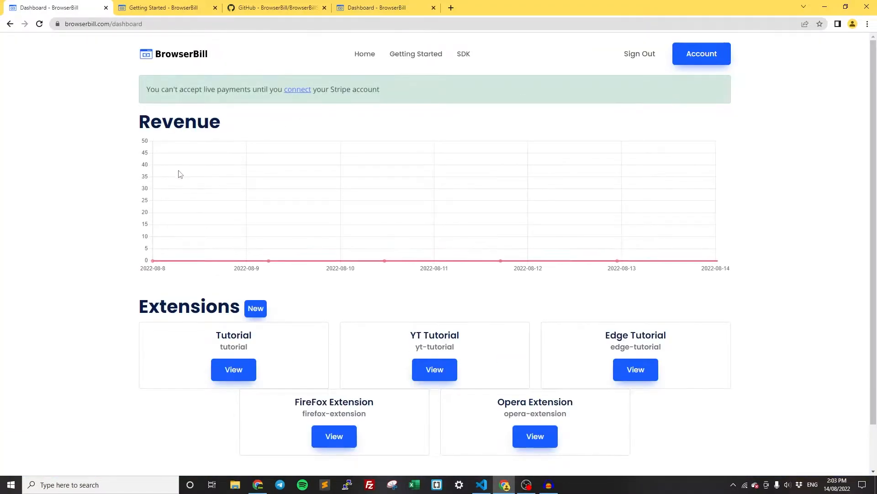
{"action": "mouse_move", "coordinate": [127, 214]}
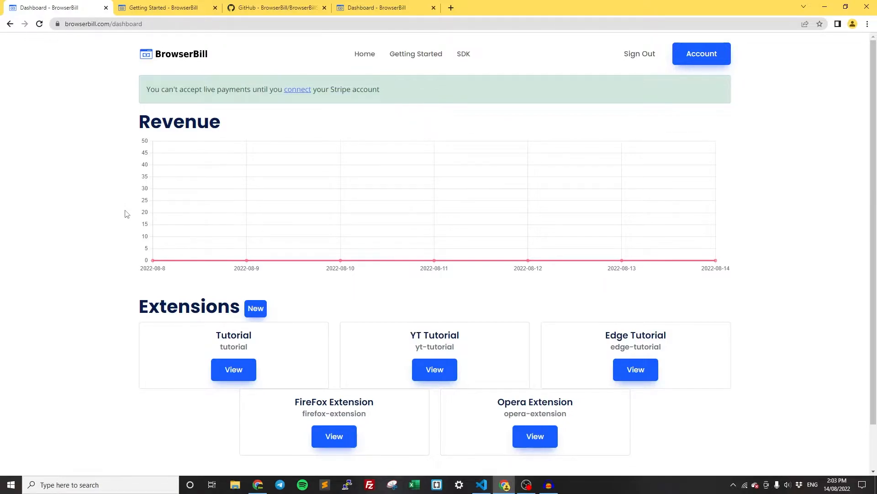
{"action": "mouse_move", "coordinate": [140, 322]}
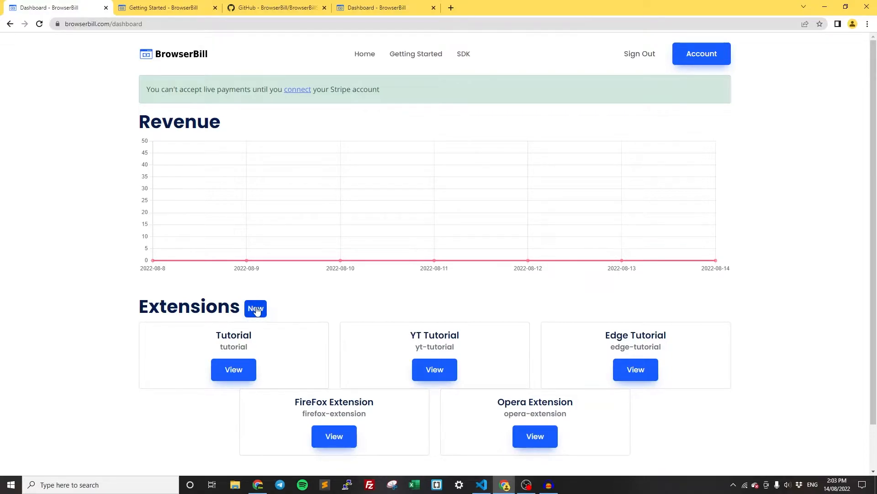
Start a new extension with Name 'Browser Extension' and Code 'browser-extension'.
{"action": "left_click", "coordinate": [255, 309]}
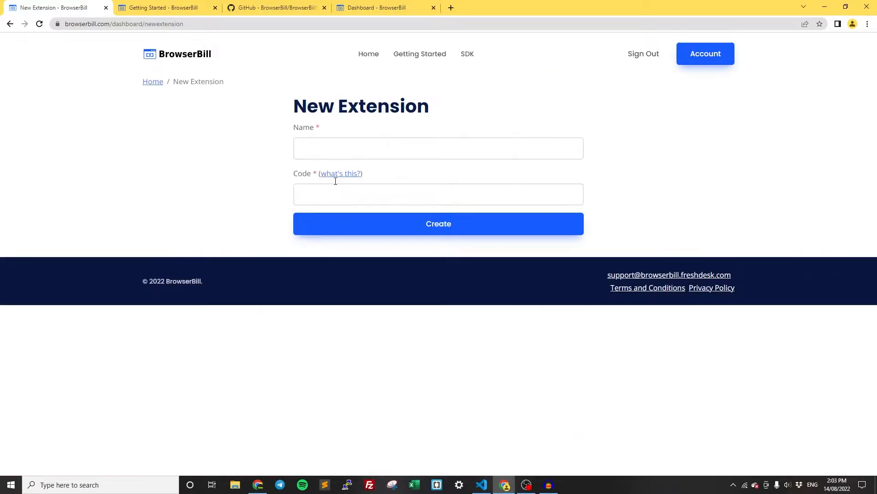
{"action": "type", "text": "Browser Extension"}
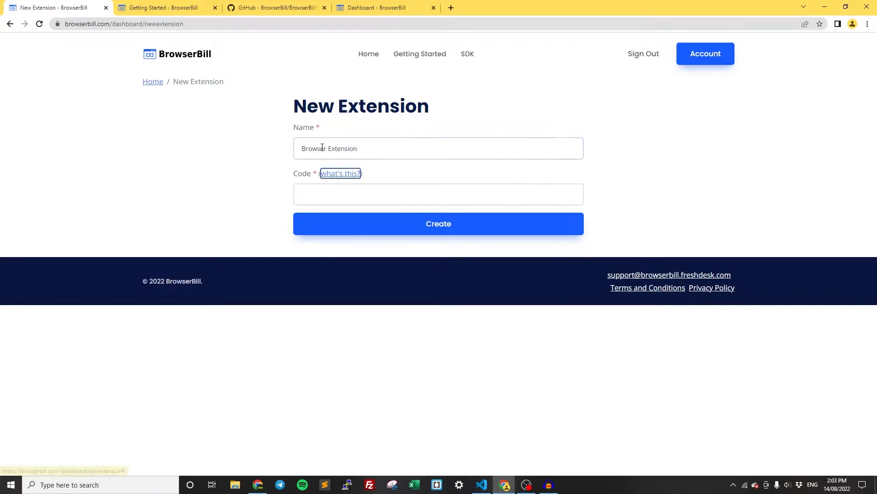
{"action": "left_click", "coordinate": [439, 194]}
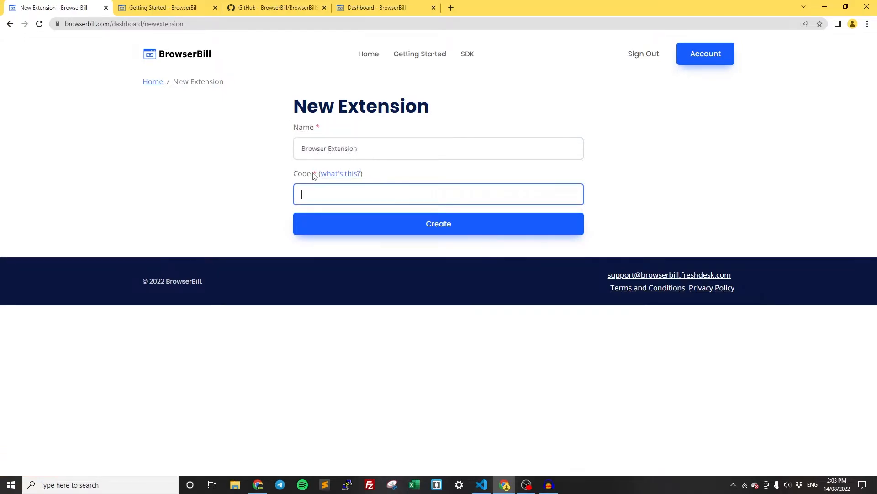
{"action": "mouse_move", "coordinate": [295, 177]}
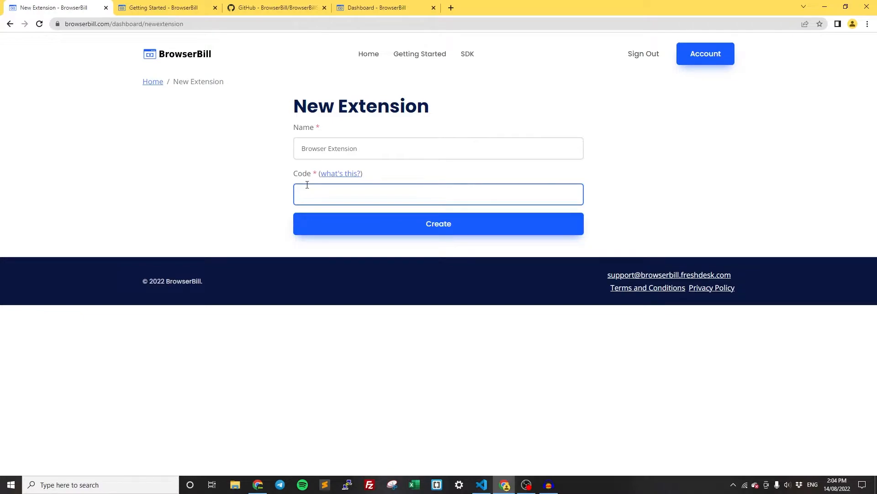
{"action": "mouse_move", "coordinate": [316, 198]}
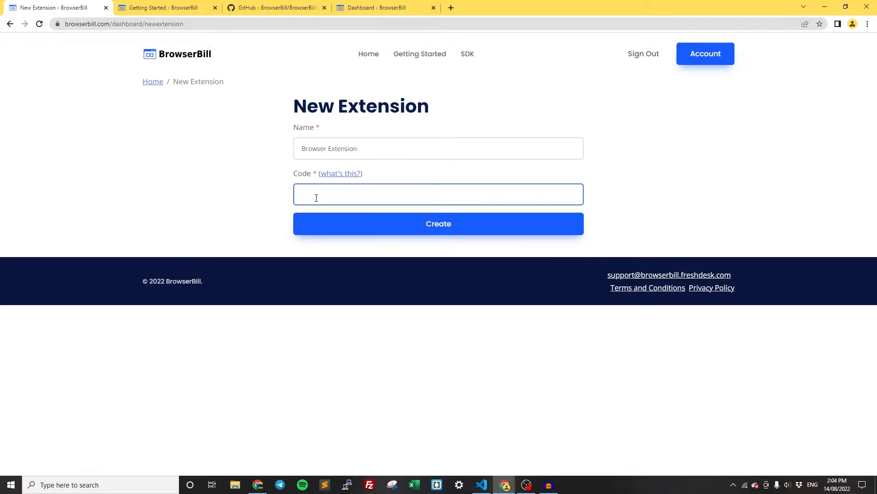
{"action": "type", "text": "brows"}
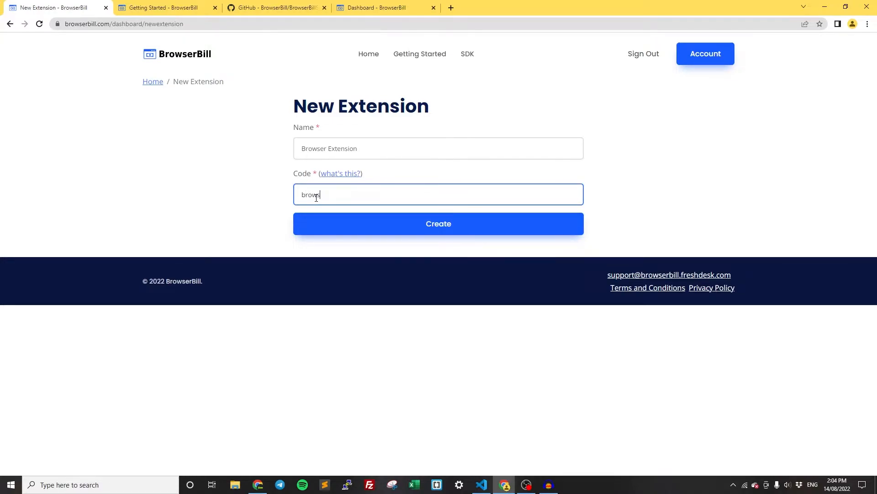
{"action": "type", "text": "ser-extension"}
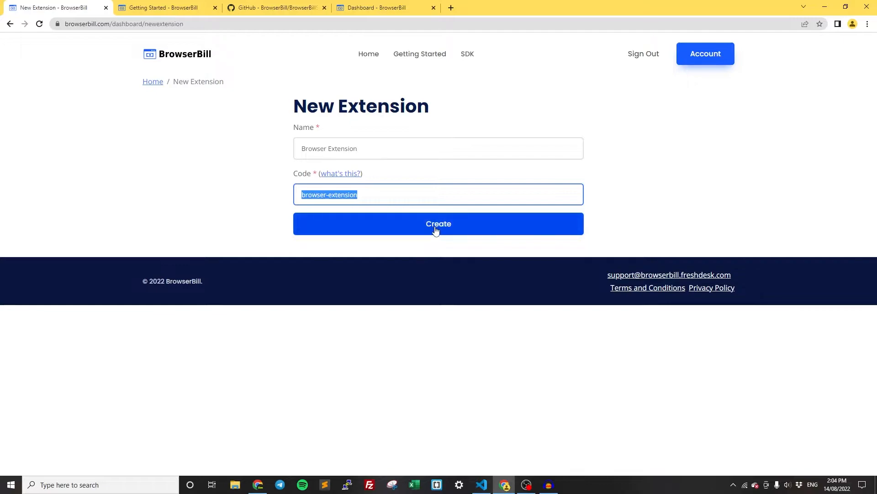
{"action": "left_click", "coordinate": [438, 223]}
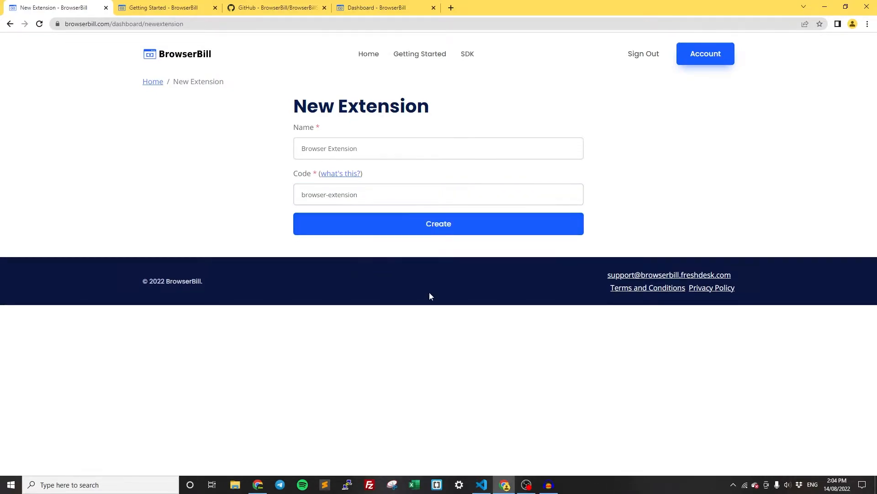
Create the Browser Extension, landing on its page with test mode enabled and no plans.
{"action": "left_click", "coordinate": [438, 224]}
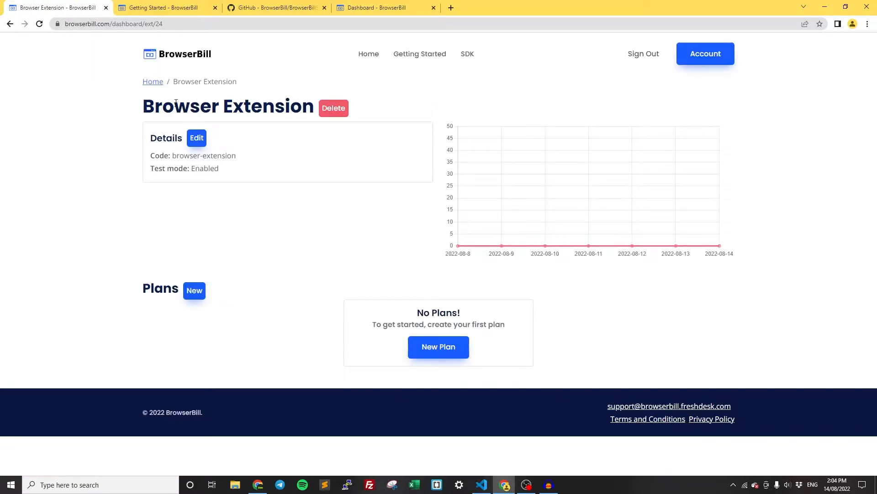
{"action": "mouse_move", "coordinate": [735, 365]}
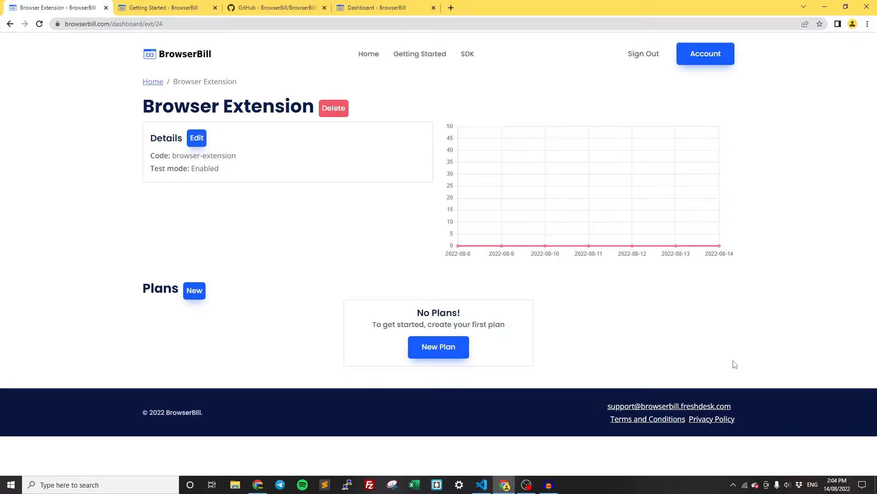
{"action": "mouse_move", "coordinate": [134, 274]}
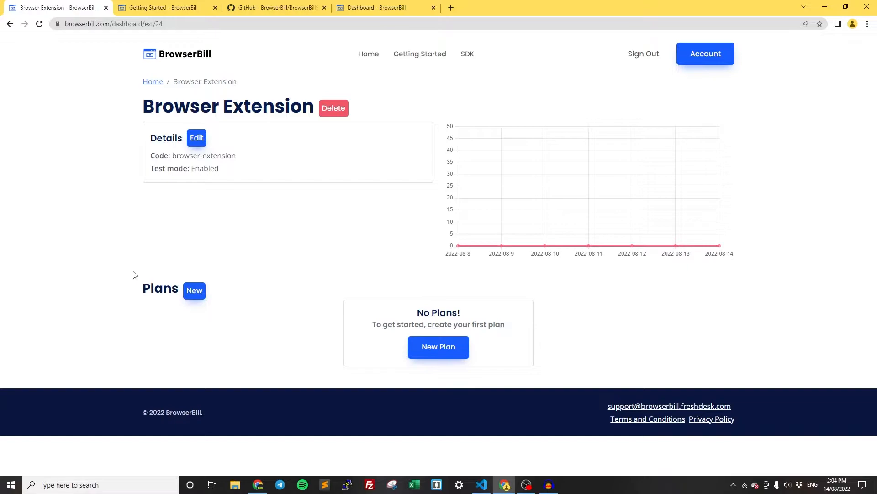
{"action": "mouse_move", "coordinate": [588, 329]}
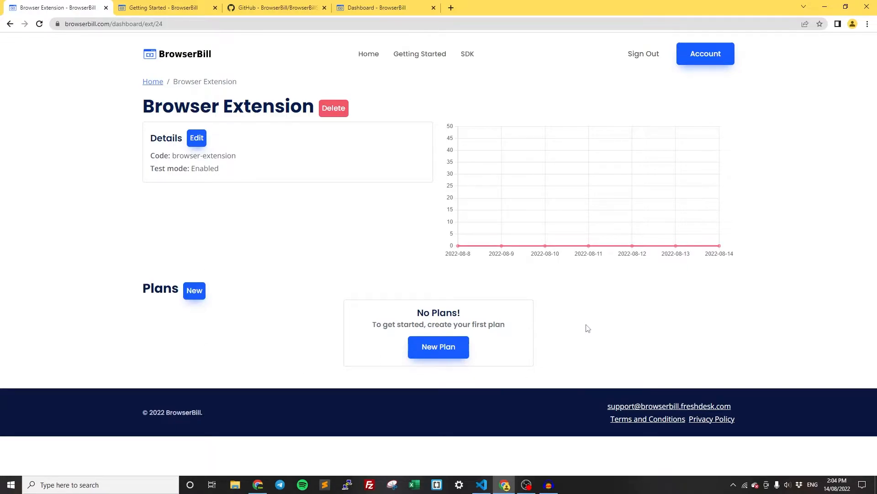
{"action": "mouse_move", "coordinate": [262, 358]}
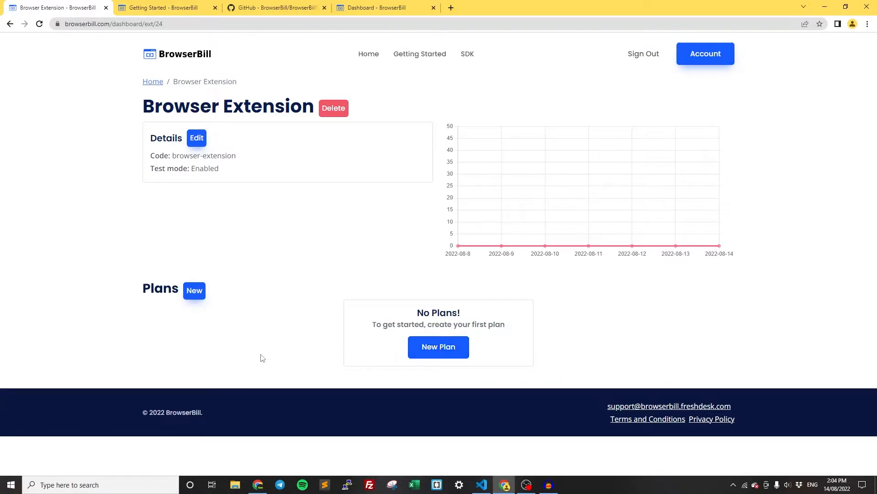
Add a plan named 'Pro Plan' priced at 10 with One-time billing and create it.
{"action": "left_click", "coordinate": [439, 347]}
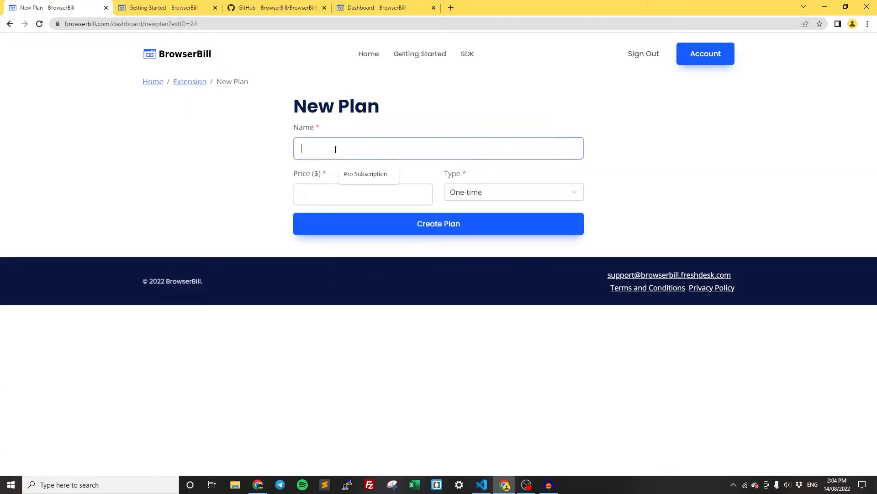
{"action": "type", "text": "Pro P"}
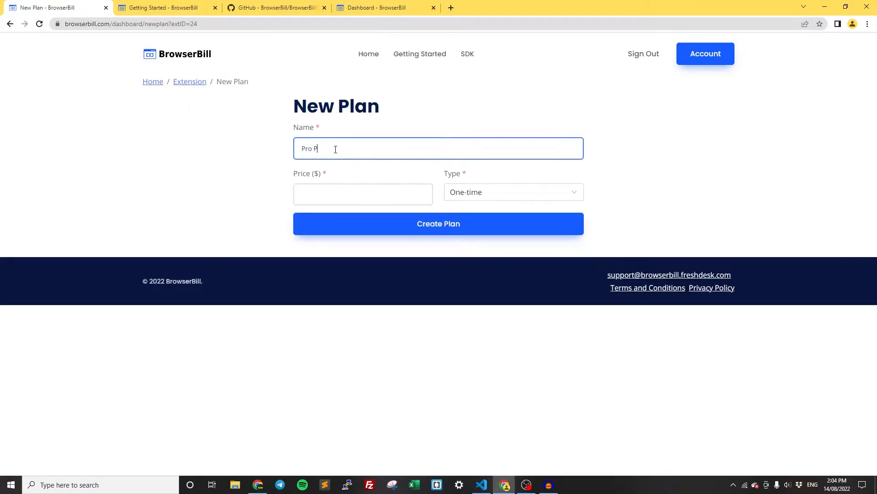
{"action": "left_click", "coordinate": [362, 194]}
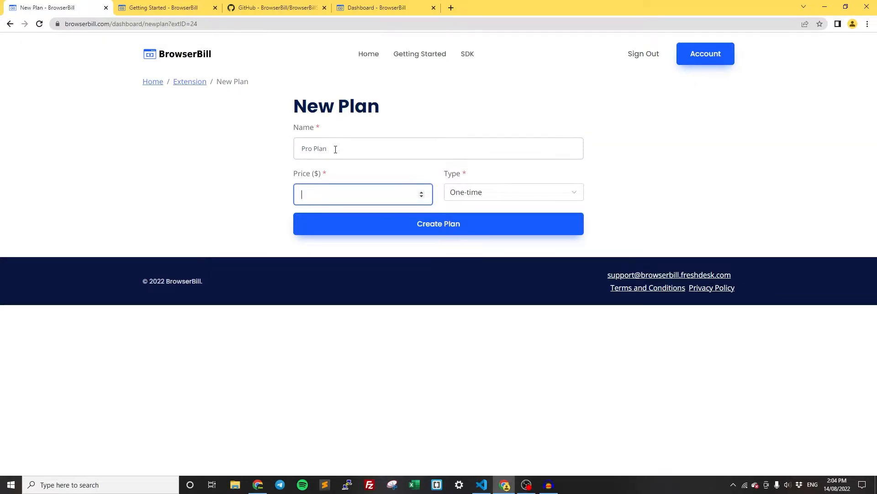
{"action": "type", "text": "10"}
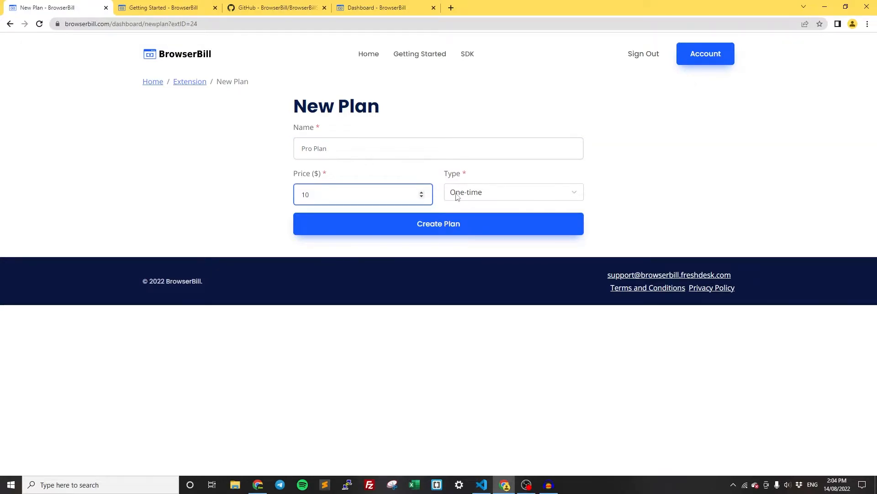
{"action": "left_click", "coordinate": [512, 192]}
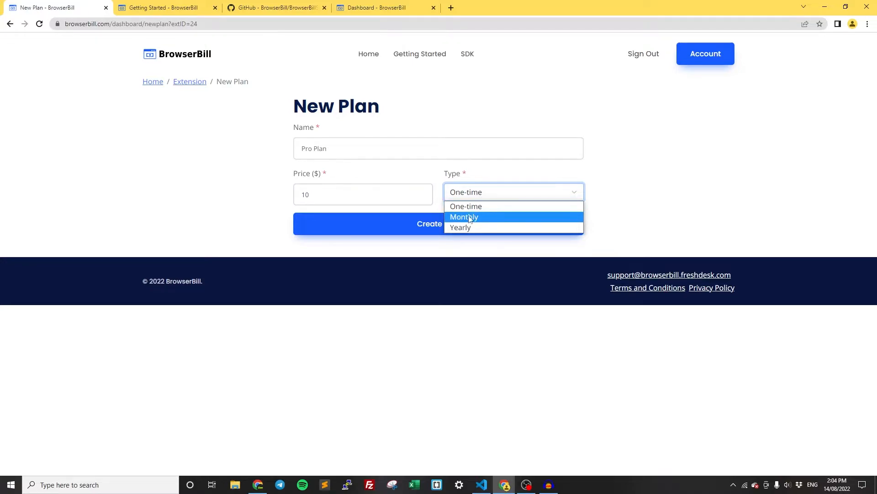
{"action": "left_click", "coordinate": [466, 206]}
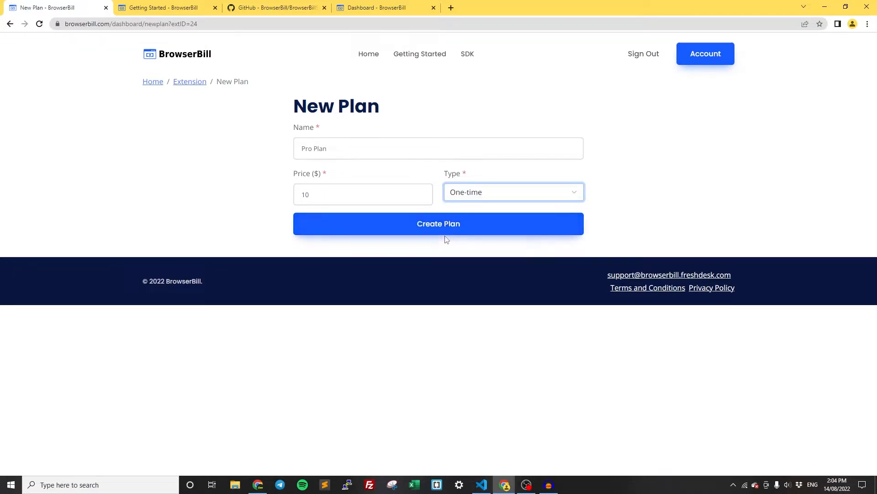
{"action": "left_click", "coordinate": [438, 223]}
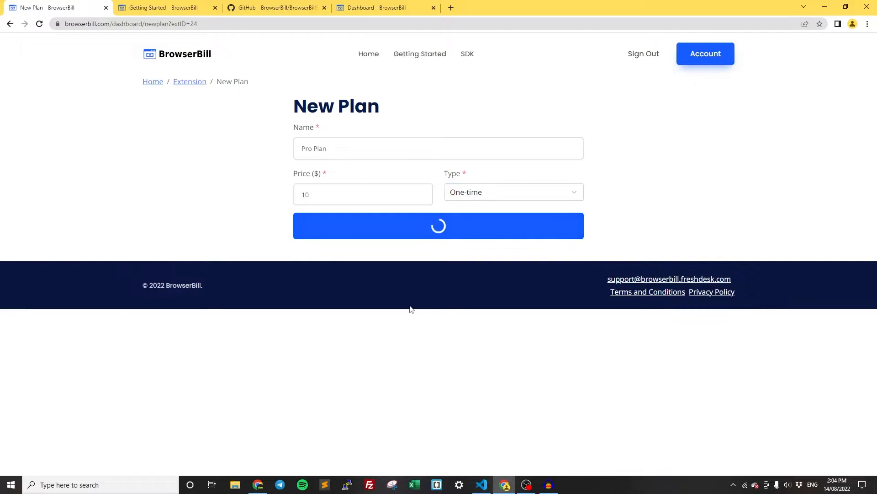
{"action": "left_click", "coordinate": [438, 225]}
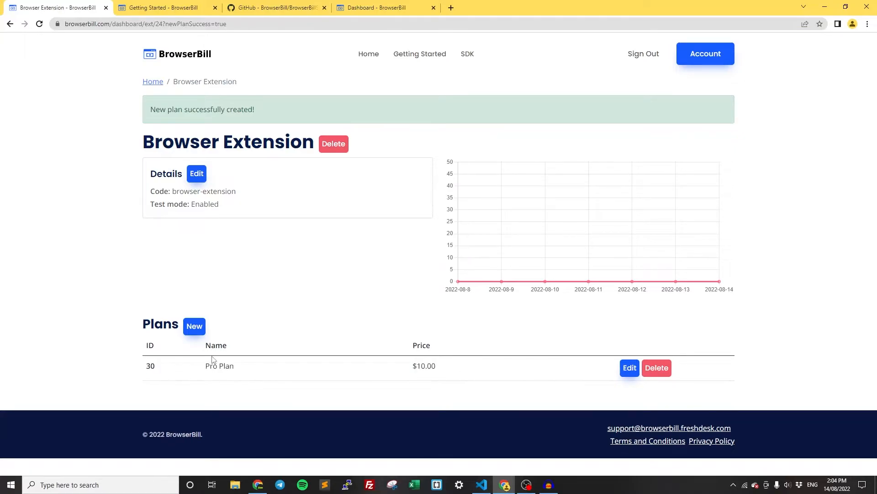
{"action": "double_click", "coordinate": [150, 366]}
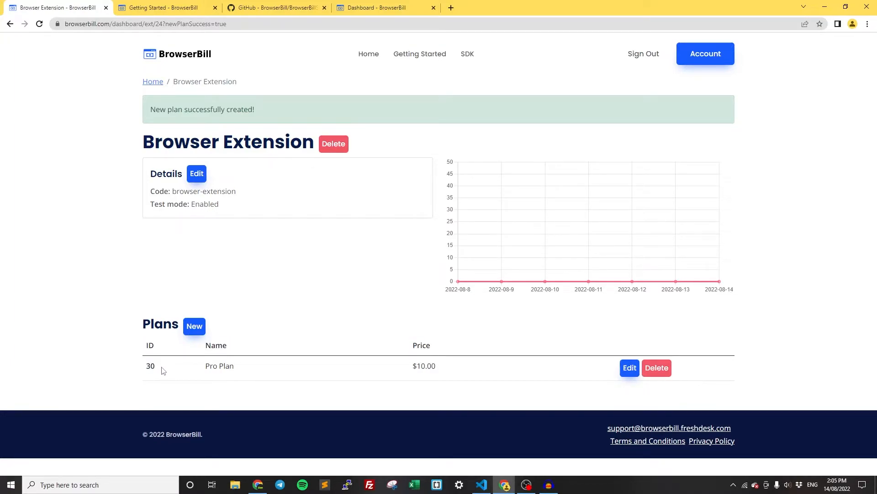
{"action": "mouse_move", "coordinate": [169, 368]}
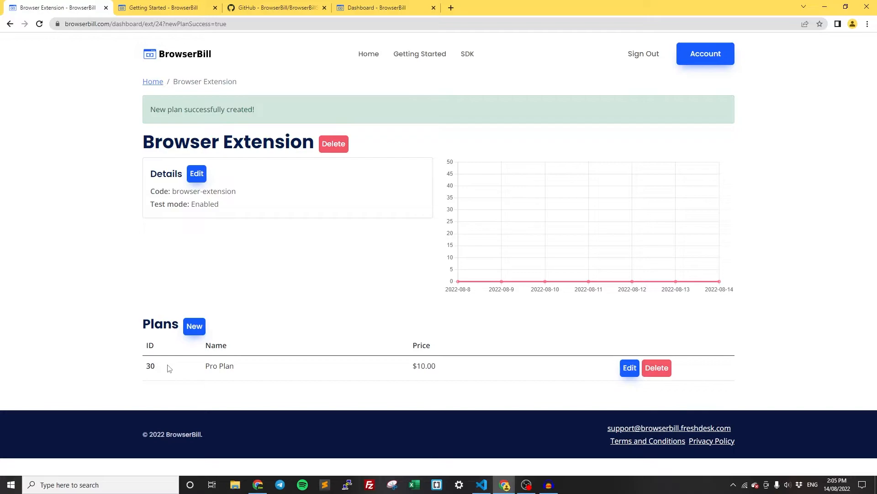
{"action": "mouse_move", "coordinate": [174, 370]}
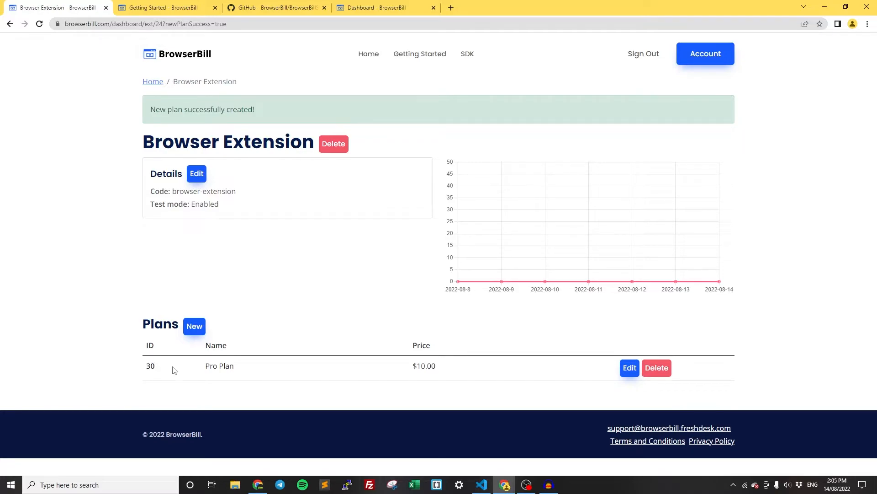
{"action": "mouse_move", "coordinate": [161, 368]}
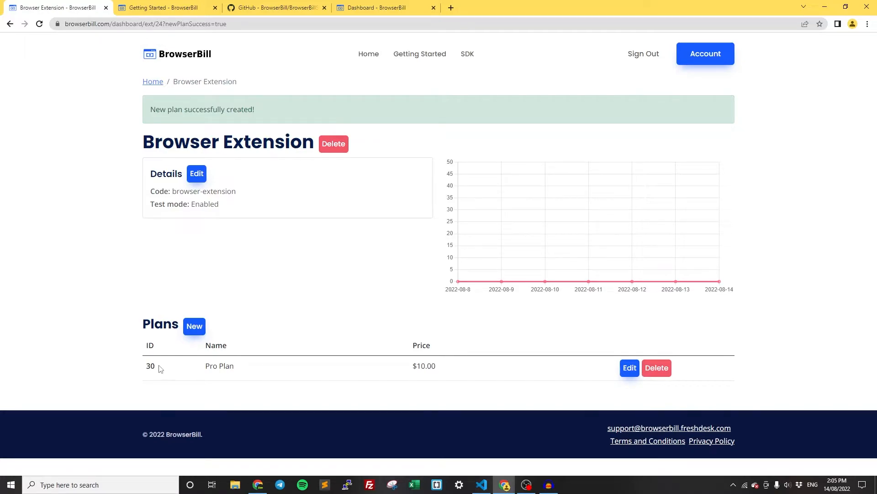
{"action": "mouse_move", "coordinate": [164, 369]}
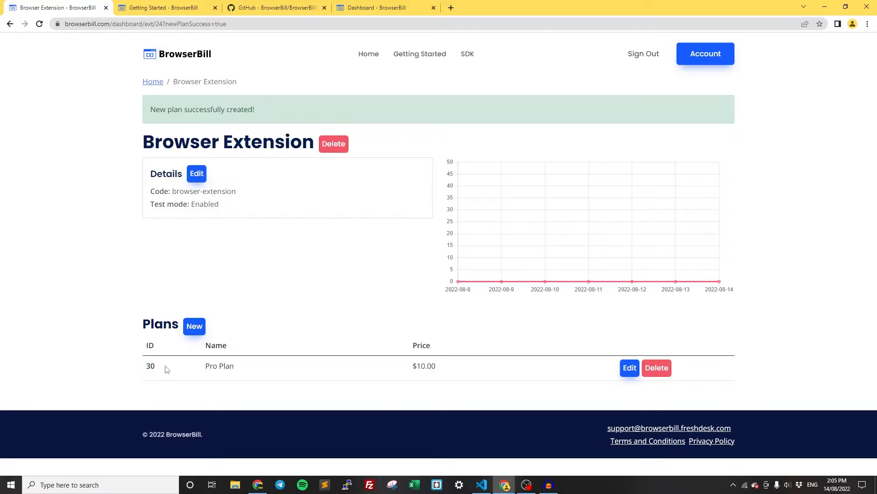
{"action": "double_click", "coordinate": [203, 191]}
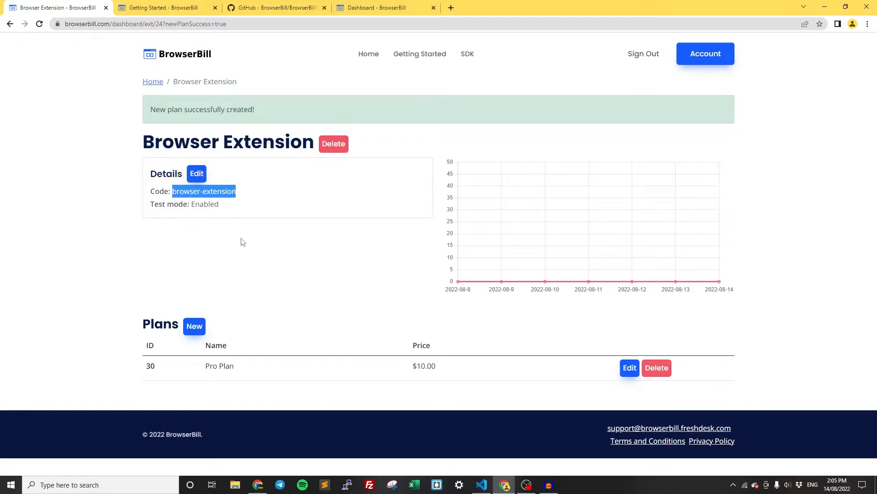
{"action": "mouse_move", "coordinate": [156, 159]}
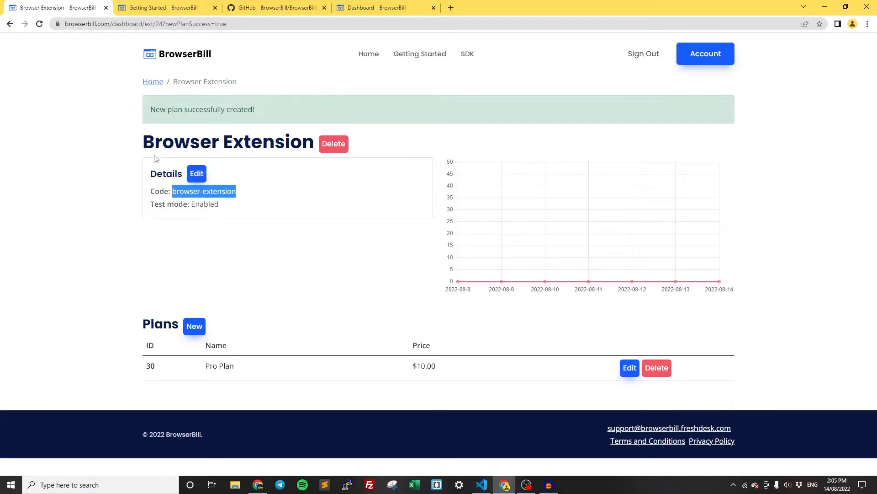
{"action": "mouse_move", "coordinate": [284, 293]}
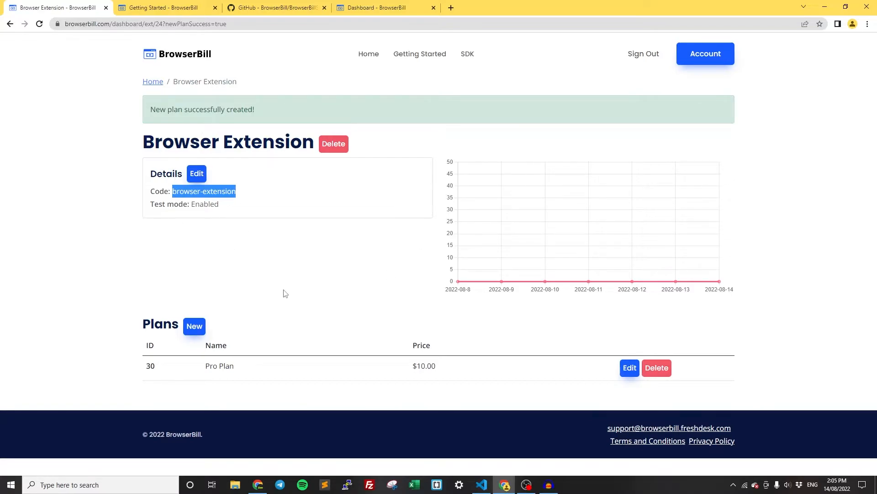
{"action": "mouse_move", "coordinate": [303, 290]}
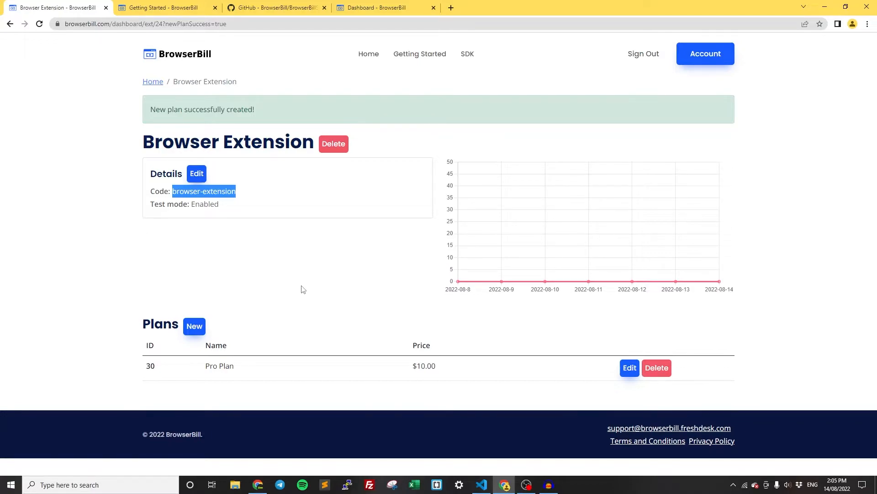
{"action": "mouse_move", "coordinate": [427, 346]}
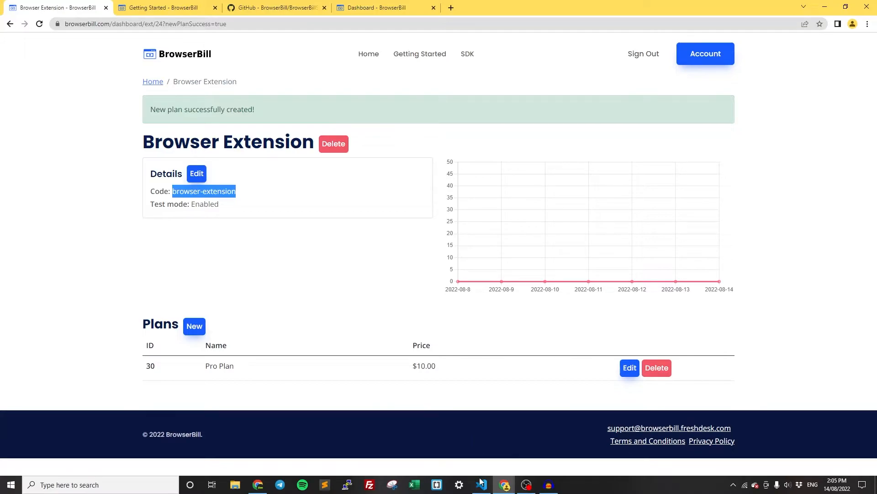
Switch to Visual Studio Code on the empty Monetize Browser Extension project.
{"action": "left_click", "coordinate": [480, 484]}
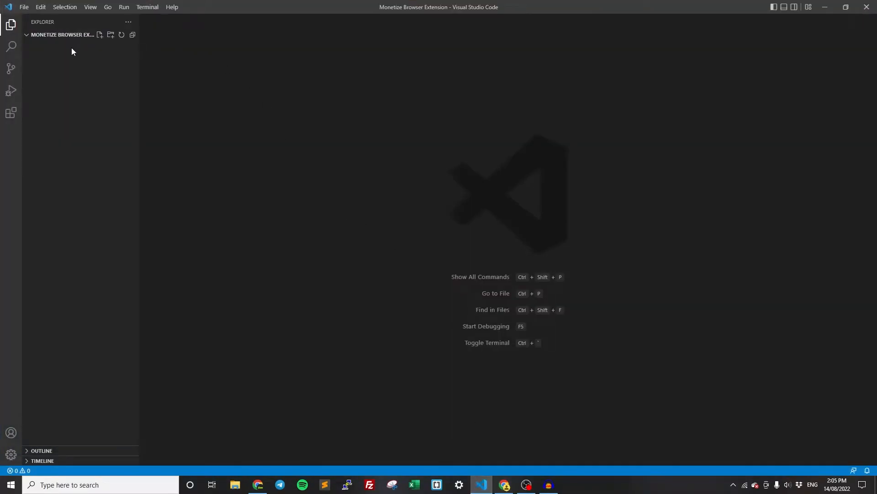
{"action": "mouse_move", "coordinate": [164, 142]}
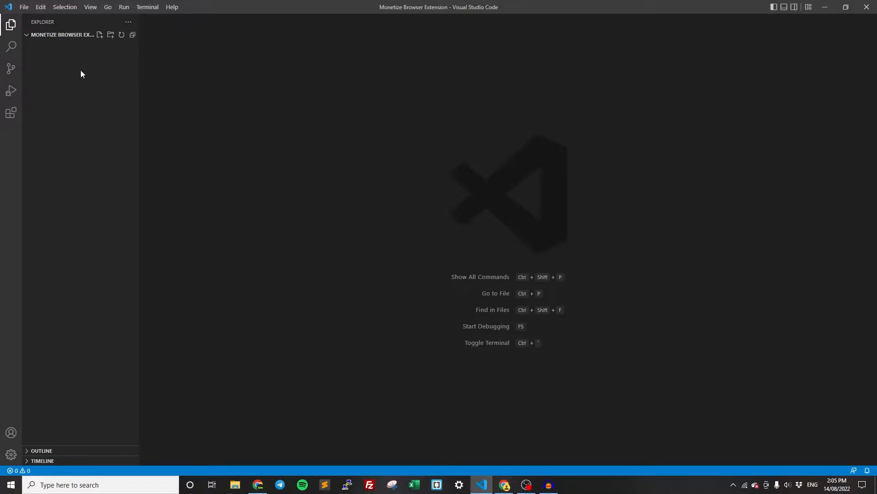
{"action": "mouse_move", "coordinate": [99, 35]}
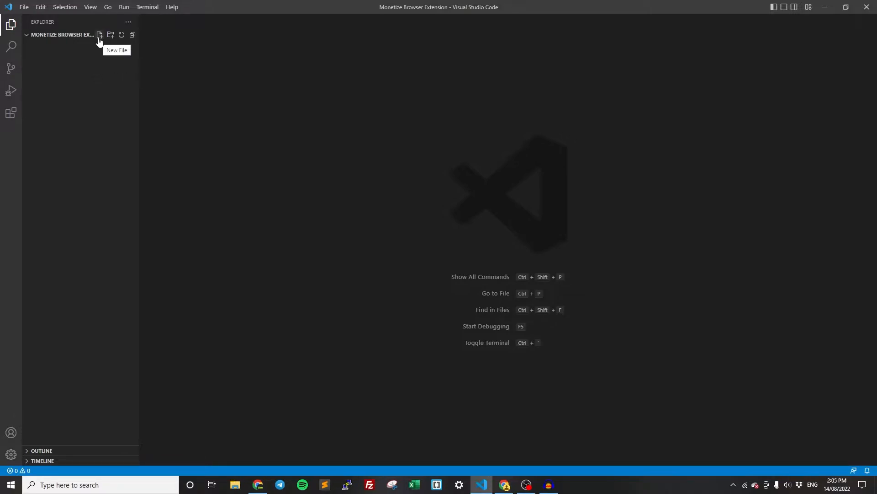
{"action": "mouse_move", "coordinate": [297, 359]}
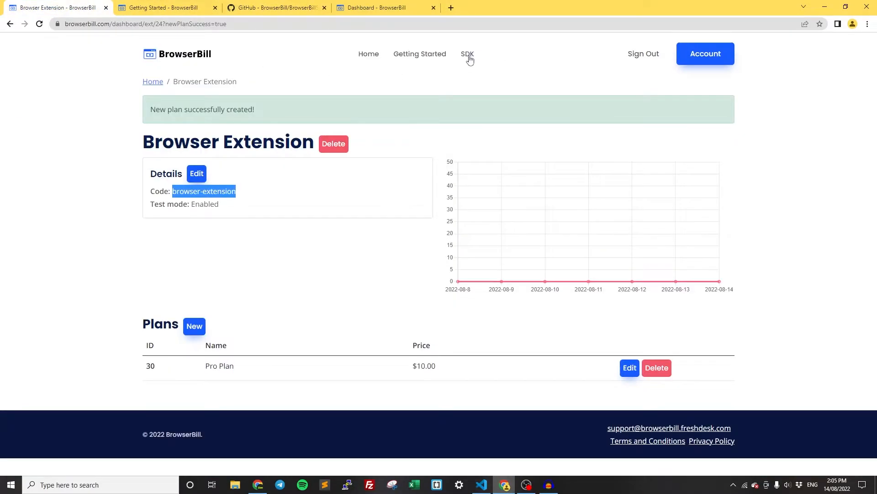
Copy BrowserBillSDK.js from the GitHub repo into a new BrowserBillSDK.js file in the project.
{"action": "left_click", "coordinate": [274, 7]}
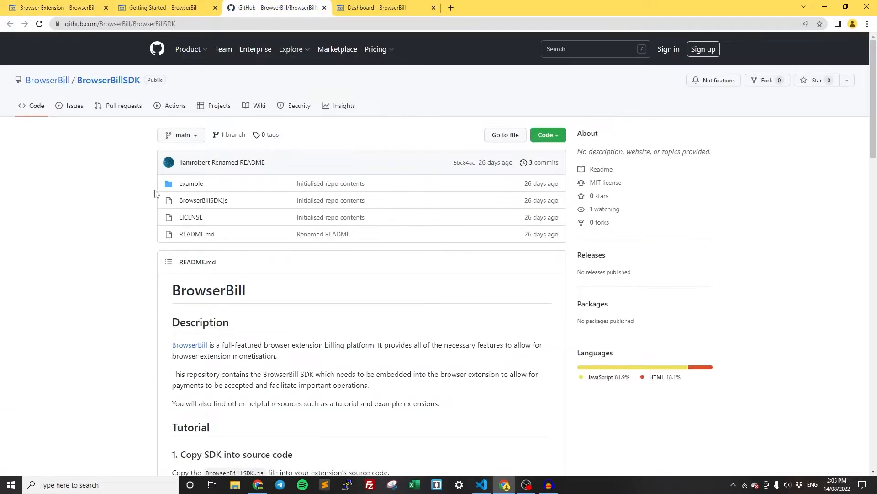
{"action": "mouse_move", "coordinate": [202, 200]}
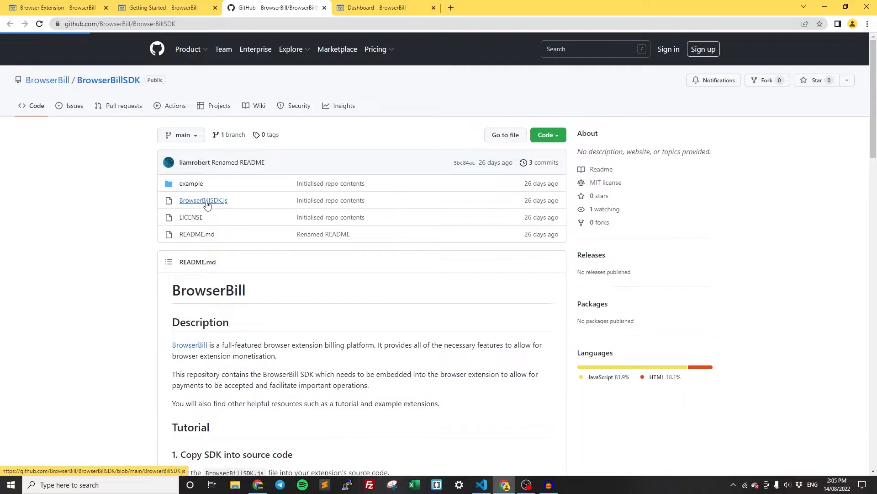
{"action": "left_click", "coordinate": [203, 199]}
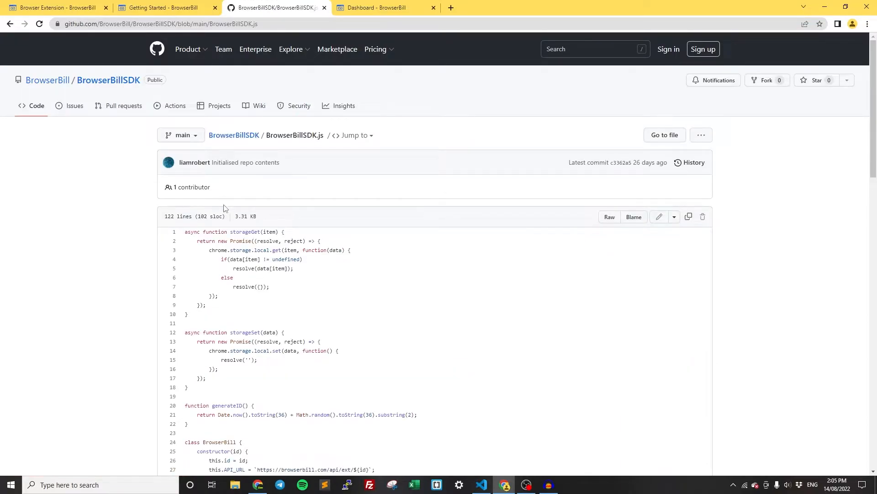
{"action": "mouse_move", "coordinate": [346, 292]}
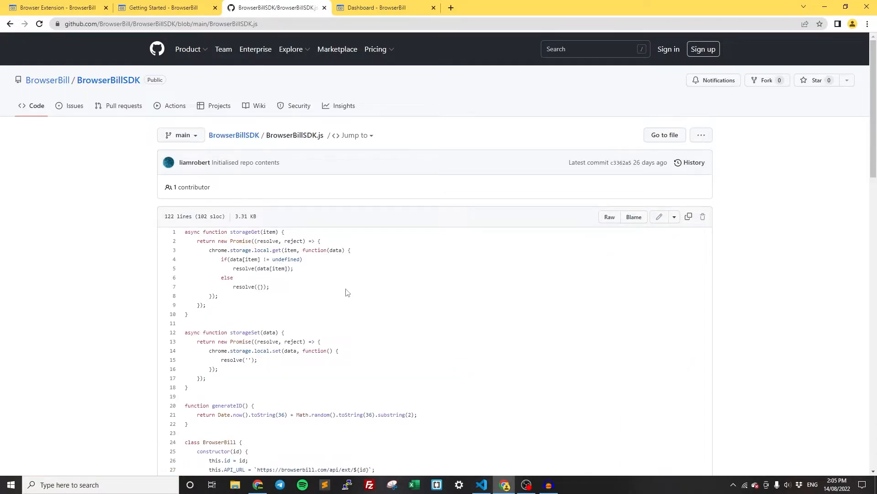
{"action": "mouse_move", "coordinate": [281, 139]}
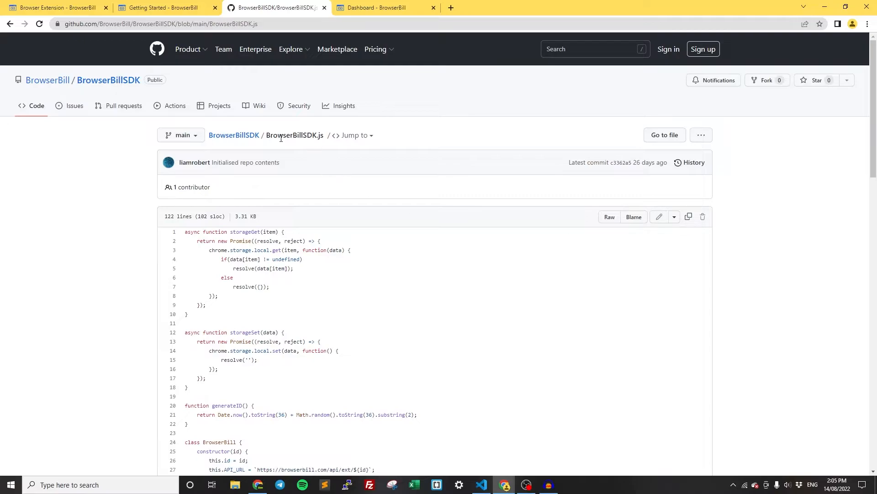
{"action": "double_click", "coordinate": [295, 134]}
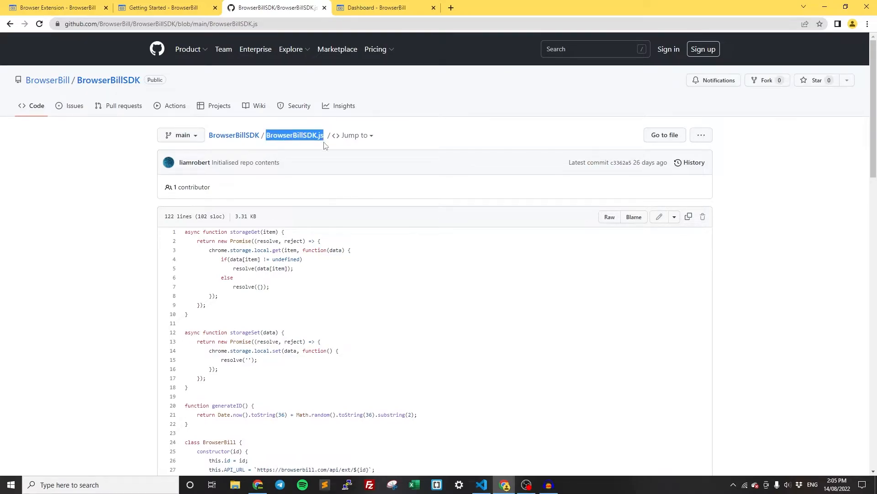
{"action": "mouse_move", "coordinate": [401, 243]}
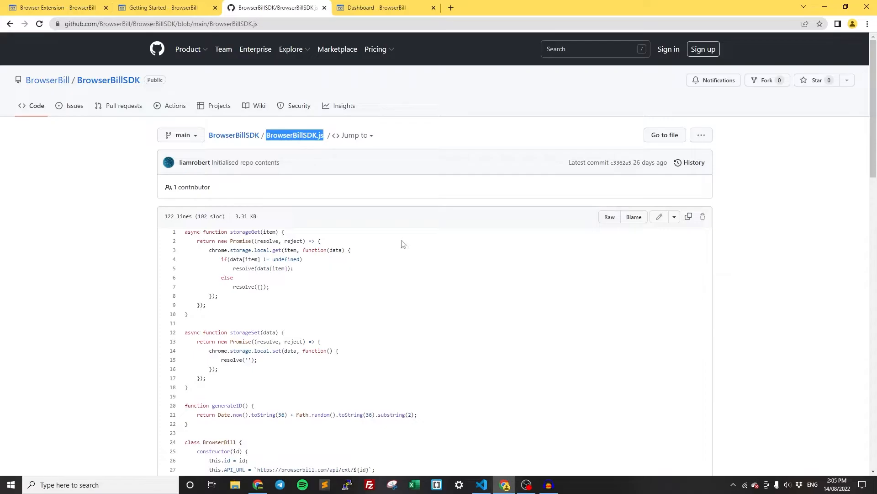
{"action": "left_click", "coordinate": [480, 485]}
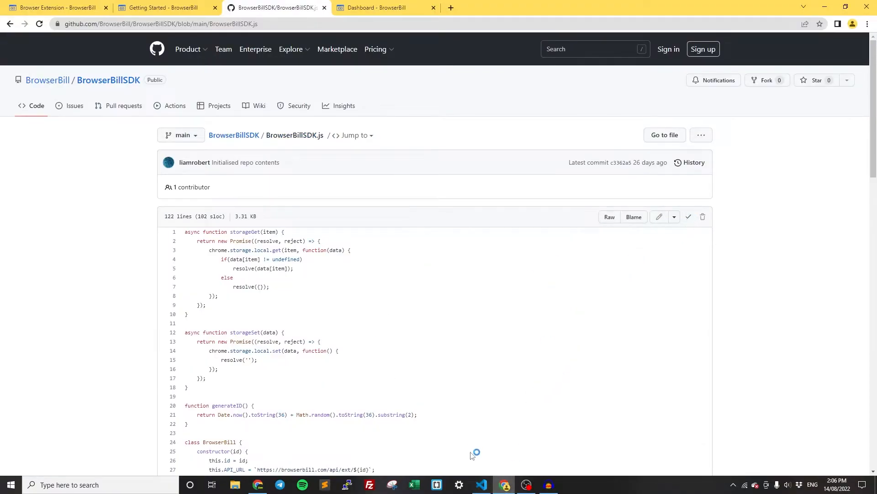
{"action": "left_click", "coordinate": [481, 485]}
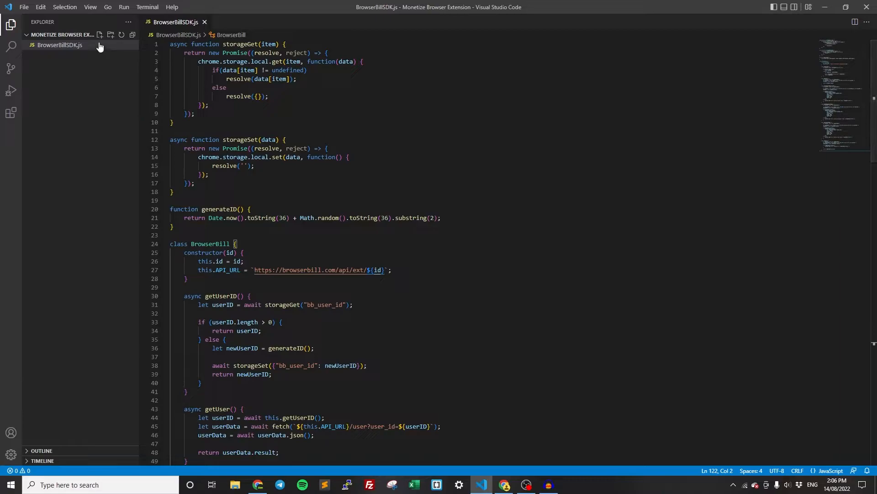
Return to the browser showing the BrowserBillSDK.js GitHub page.
{"action": "left_click", "coordinate": [99, 35]}
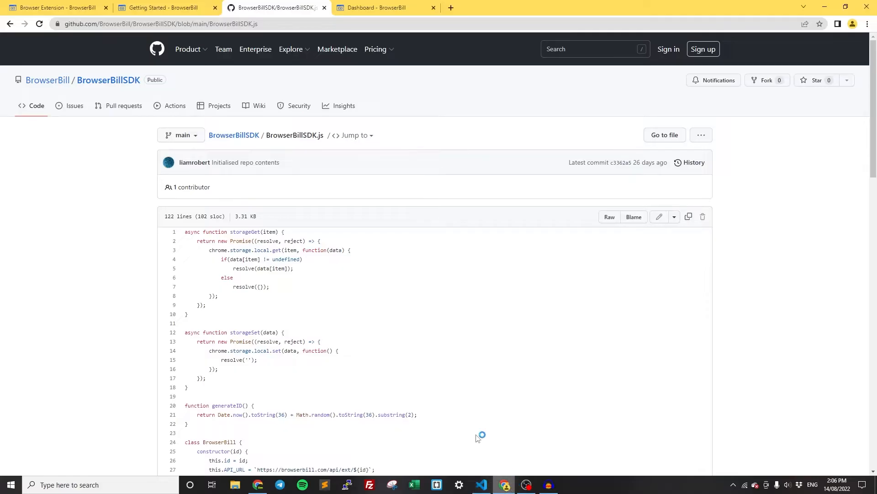
Copy the guide's manifest code into a new manifest.json in the project.
{"action": "left_click", "coordinate": [163, 7]}
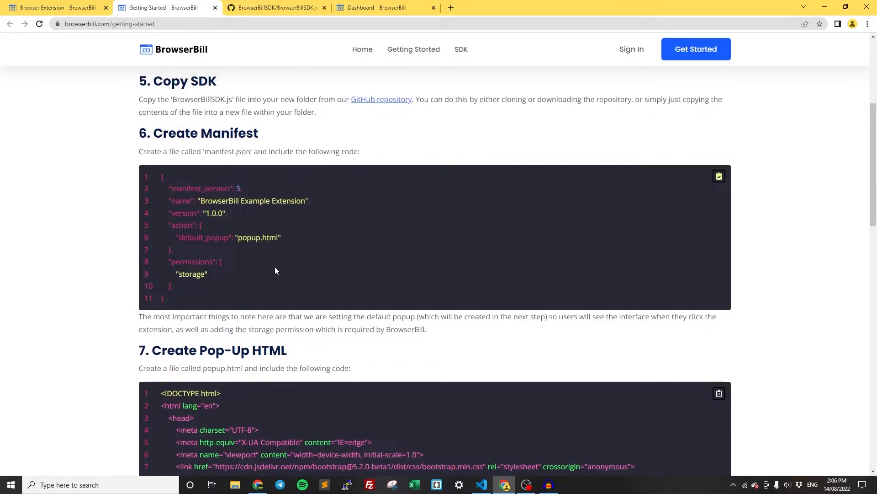
{"action": "left_click", "coordinate": [481, 484]}
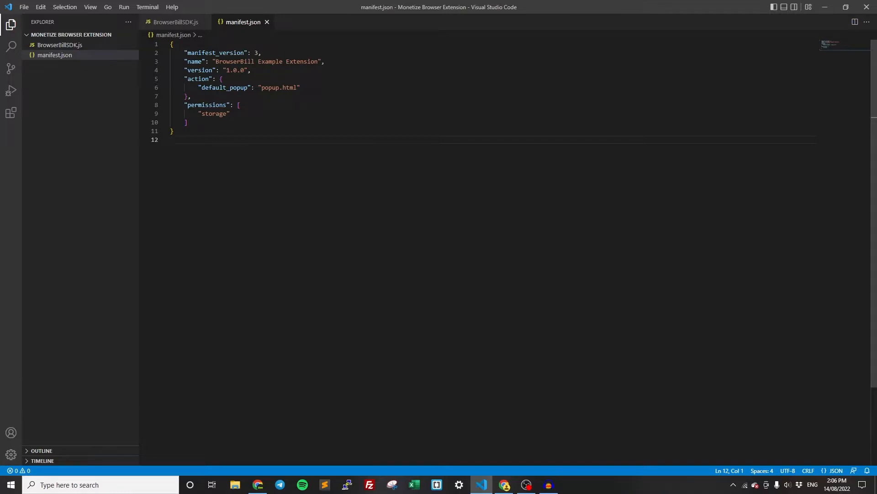
Review manifest.json's version 1.0.0, action and default popup.html settings.
{"action": "double_click", "coordinate": [234, 70]}
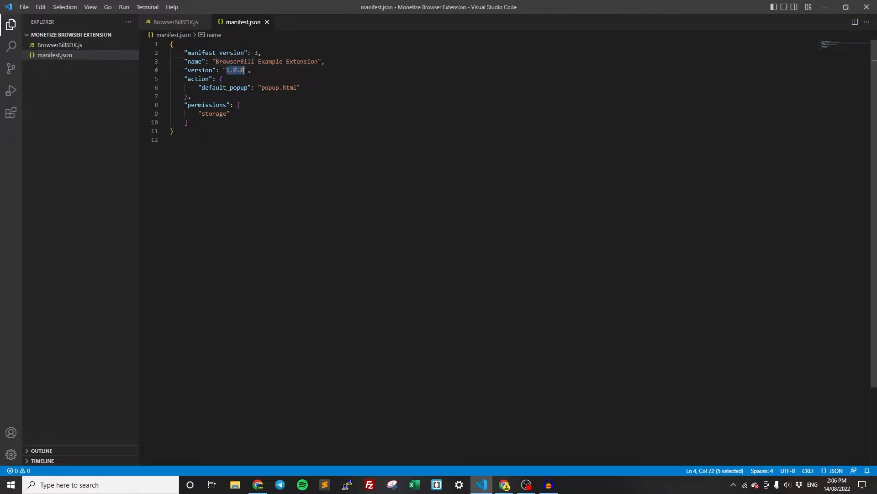
{"action": "left_click", "coordinate": [234, 70]}
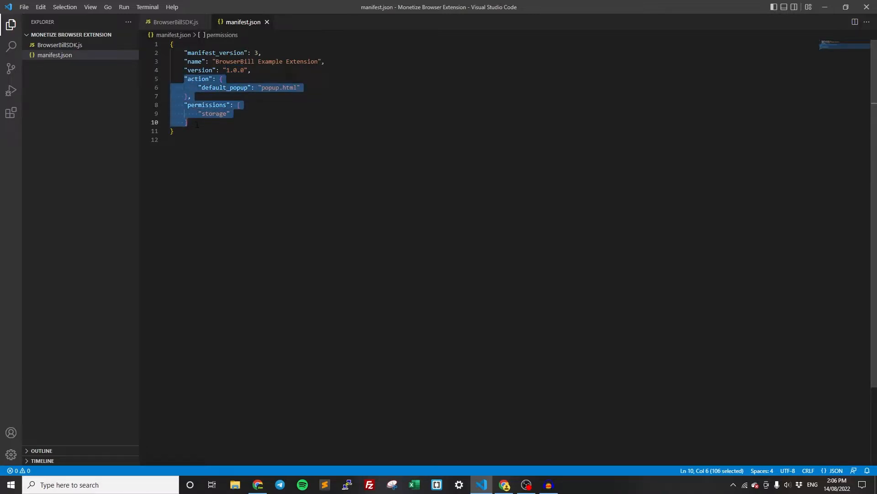
{"action": "double_click", "coordinate": [198, 78]}
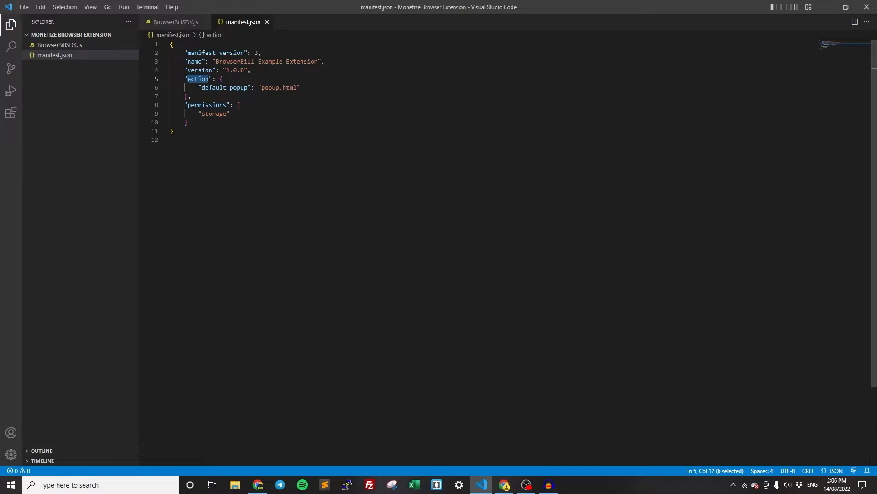
{"action": "double_click", "coordinate": [278, 87]}
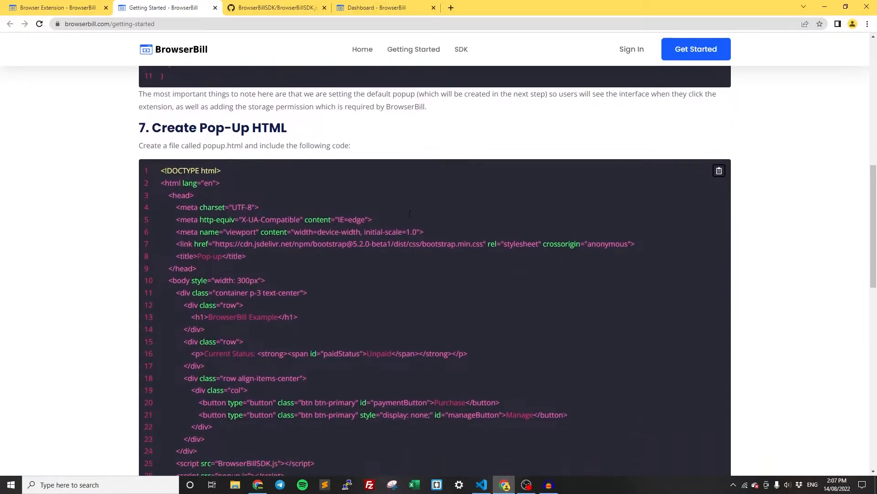
Copy the guide's step 7 popup.html code and return to the code editor.
{"action": "left_click", "coordinate": [719, 170]}
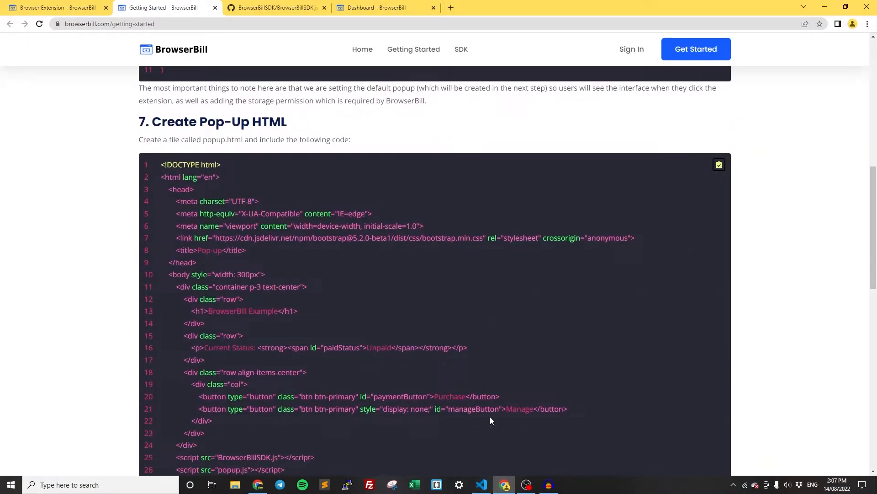
{"action": "left_click", "coordinate": [480, 484]}
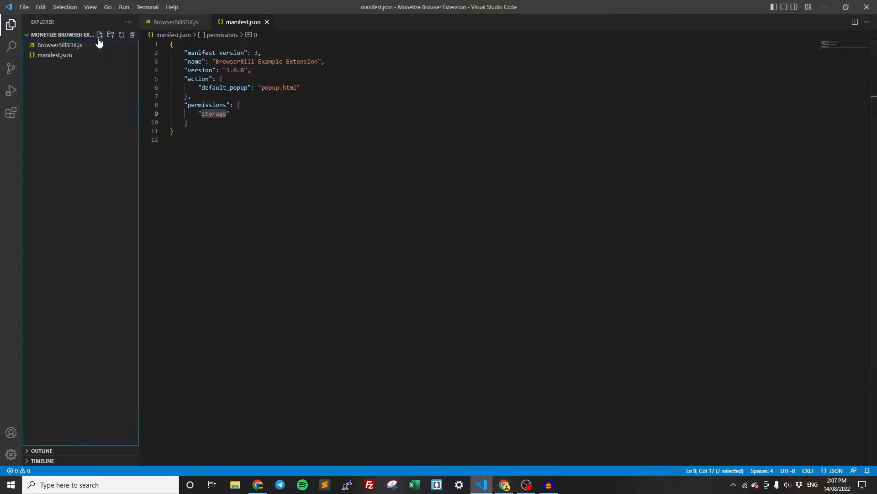
Create popup.html with the guide's pop-up HTML, save it, and review its Bootstrap and BrowserBillSDK.js links.
{"action": "left_click", "coordinate": [99, 35]}
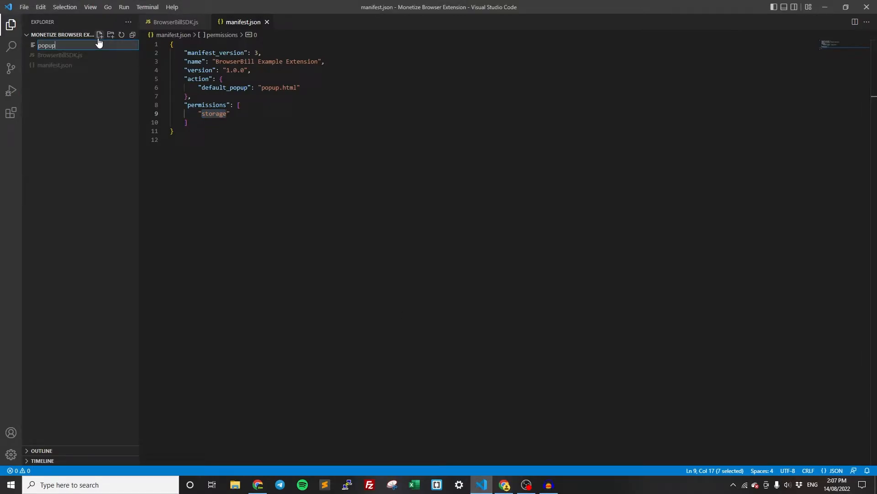
{"action": "key", "text": "Enter"}
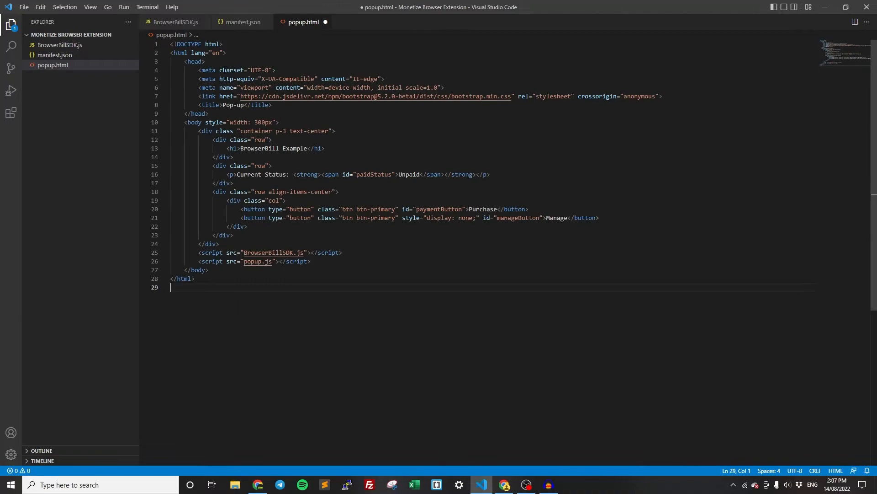
{"action": "key", "text": "ctrl+s"}
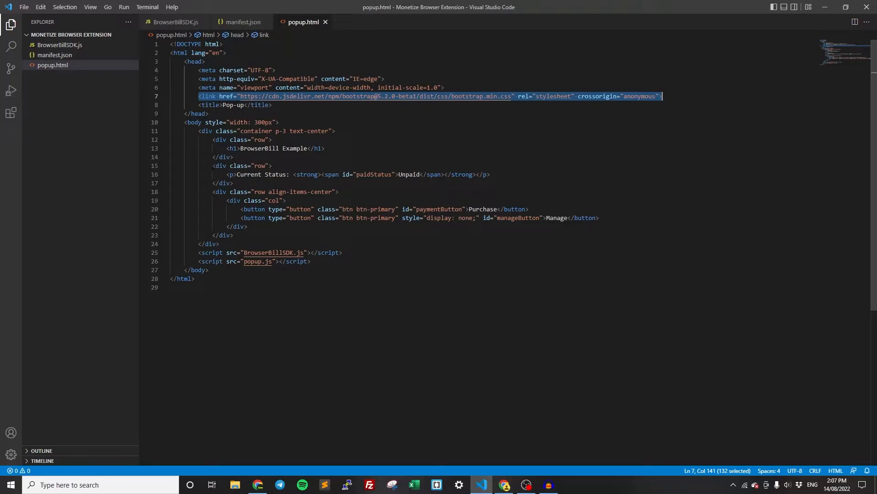
{"action": "left_click", "coordinate": [269, 253]}
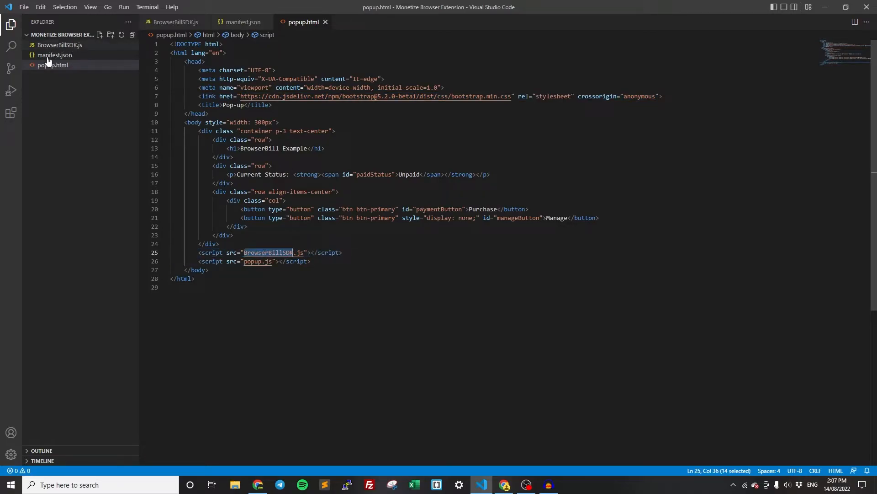
{"action": "double_click", "coordinate": [257, 261]}
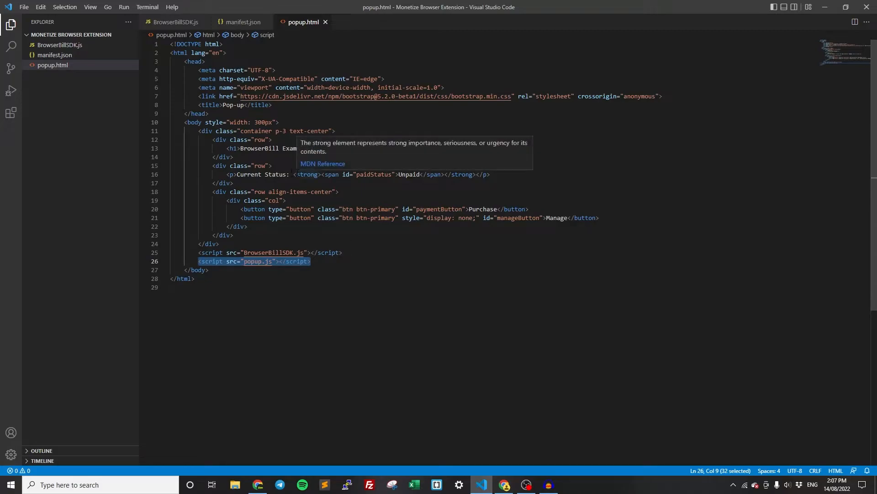
{"action": "left_click", "coordinate": [362, 174]}
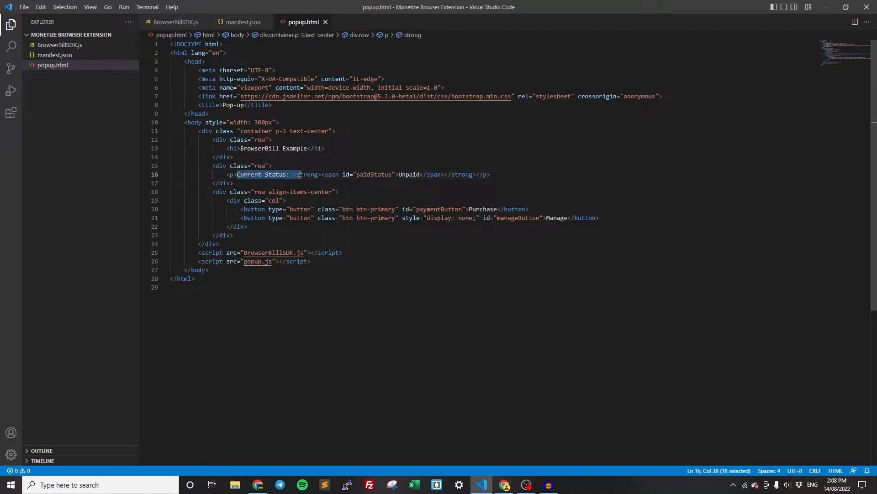
{"action": "left_click", "coordinate": [293, 174]}
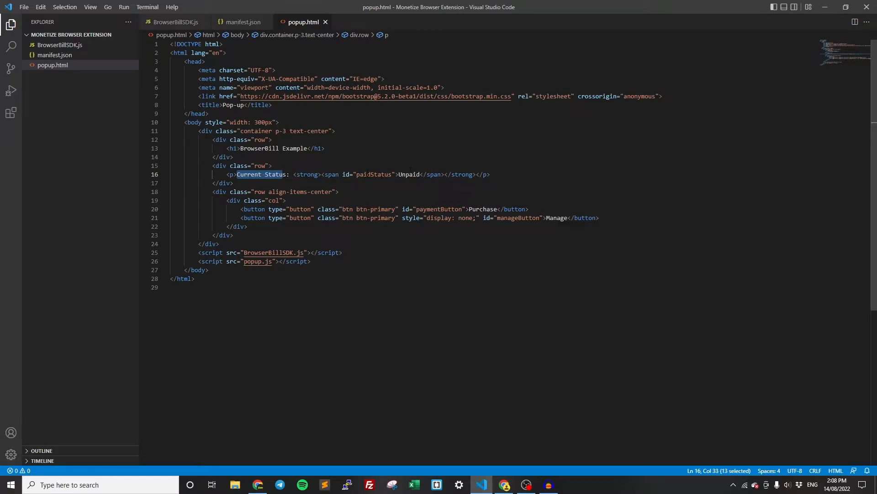
{"action": "double_click", "coordinate": [374, 175]}
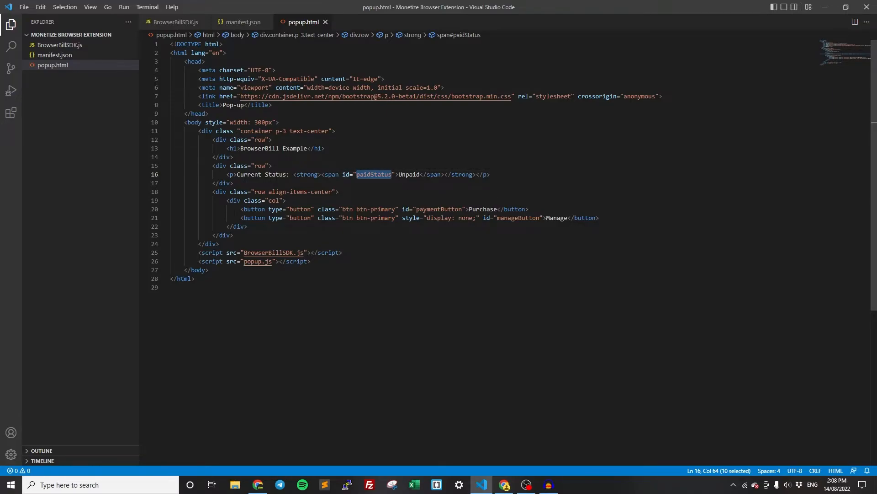
{"action": "left_click", "coordinate": [598, 217]}
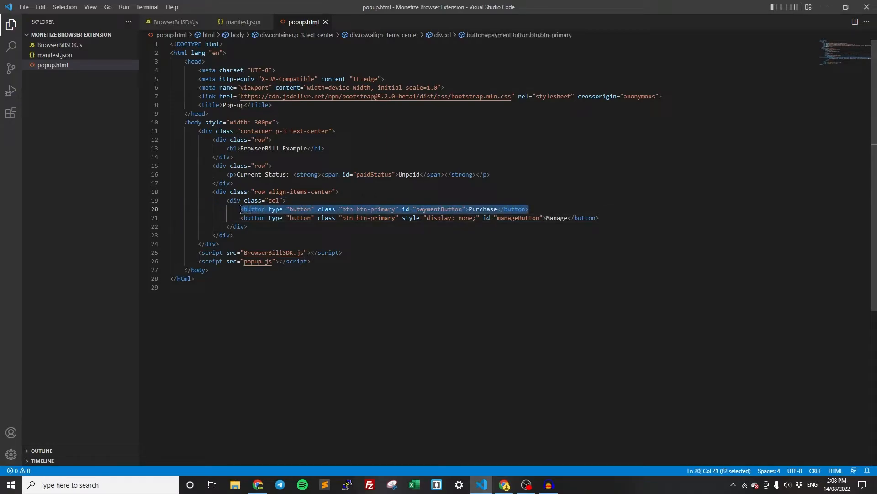
{"action": "double_click", "coordinate": [482, 209]}
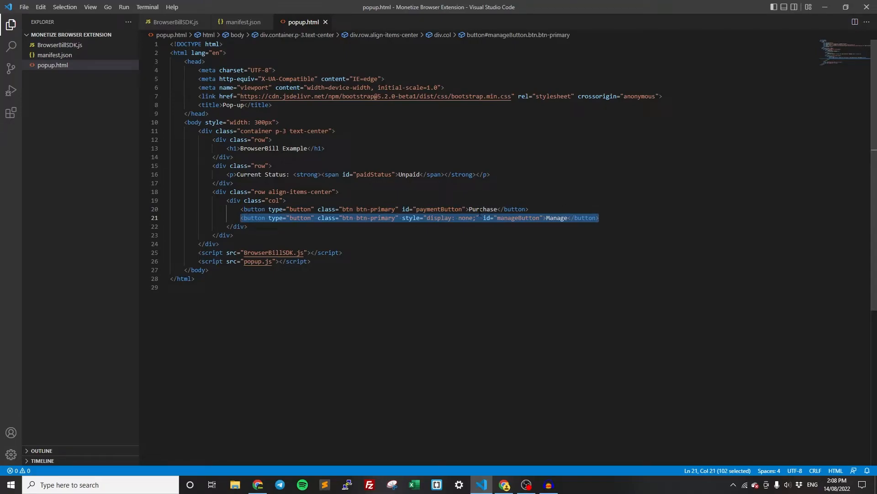
{"action": "double_click", "coordinate": [482, 209]}
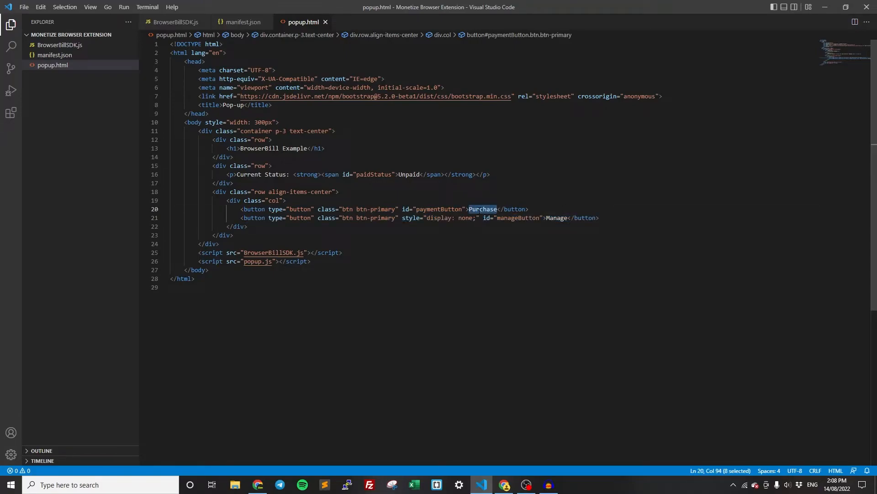
{"action": "double_click", "coordinate": [558, 217]}
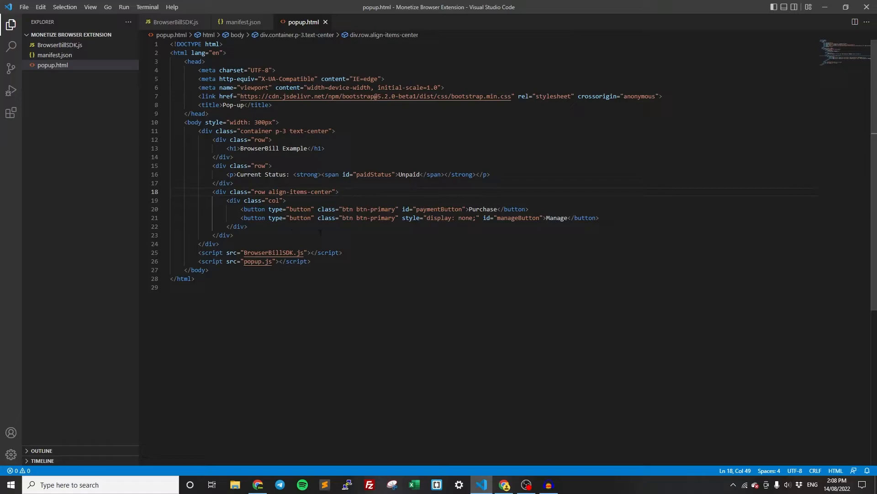
Copy the popup.js sample code from the Create Pop-Up JS step of the guide.
{"action": "double_click", "coordinate": [252, 261]}
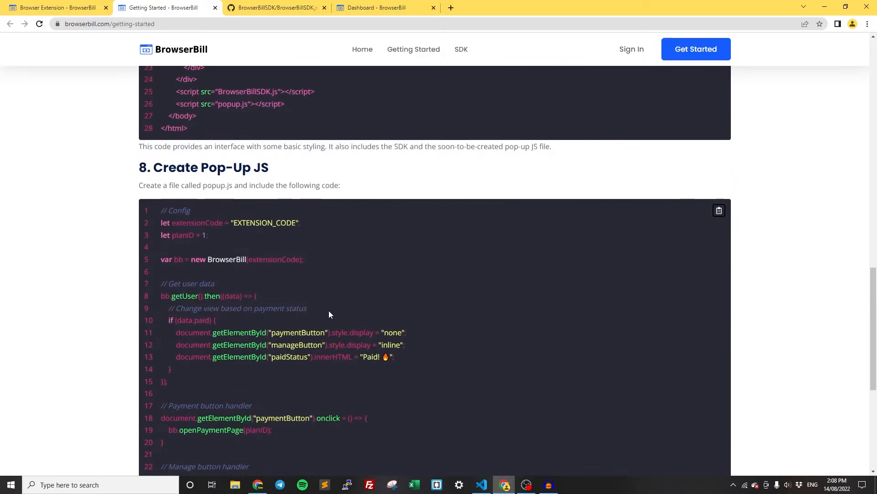
{"action": "scroll", "scroll_direction": "down", "scroll_amount": 3}
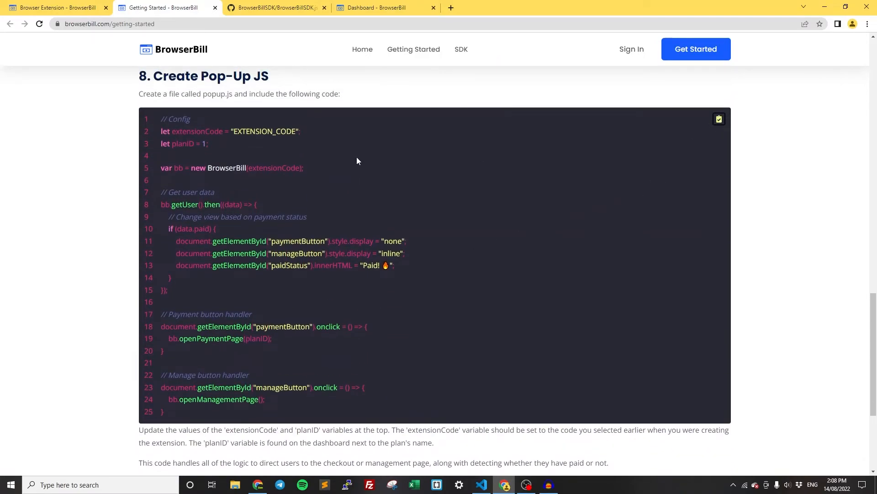
{"action": "scroll", "scroll_direction": "down", "scroll_amount": 3}
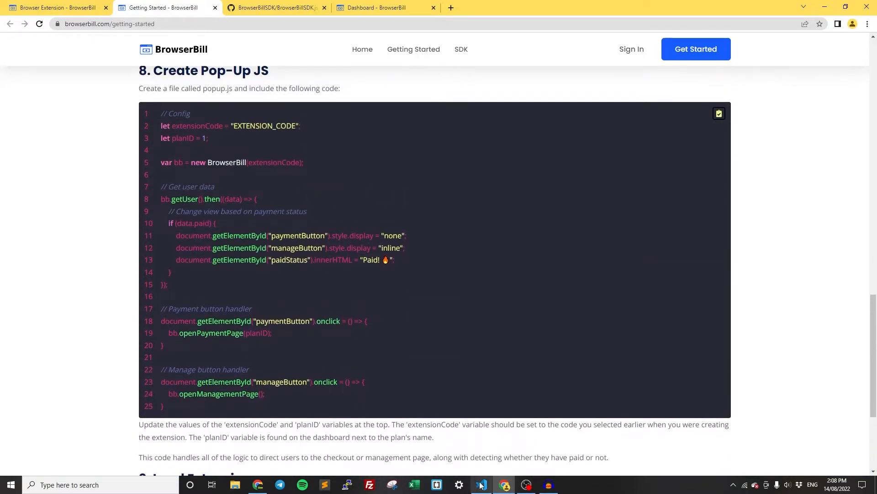
Create popup.js with the pasted pop-up script and mark the config values to update.
{"action": "left_click", "coordinate": [480, 484]}
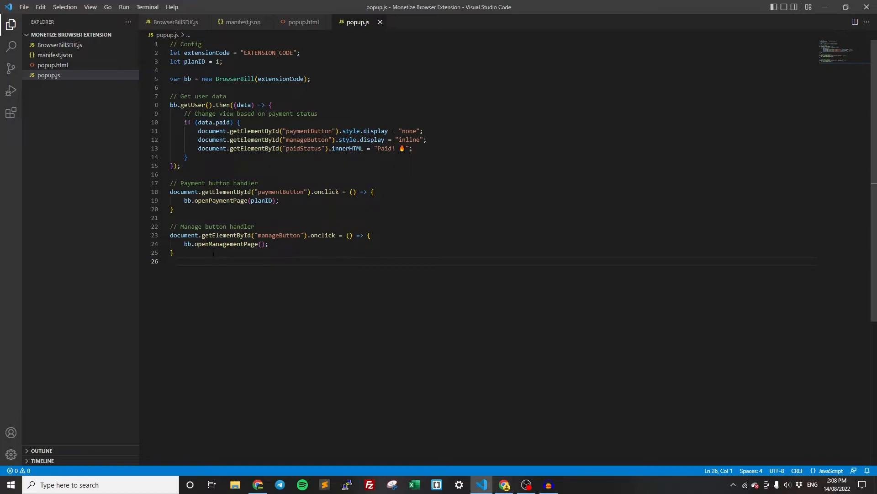
{"action": "mouse_move", "coordinate": [252, 38]}
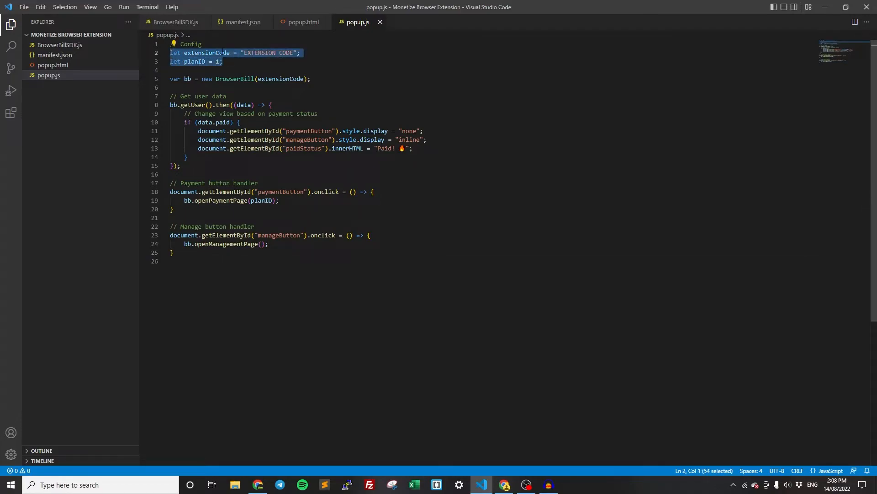
{"action": "double_click", "coordinate": [267, 52]}
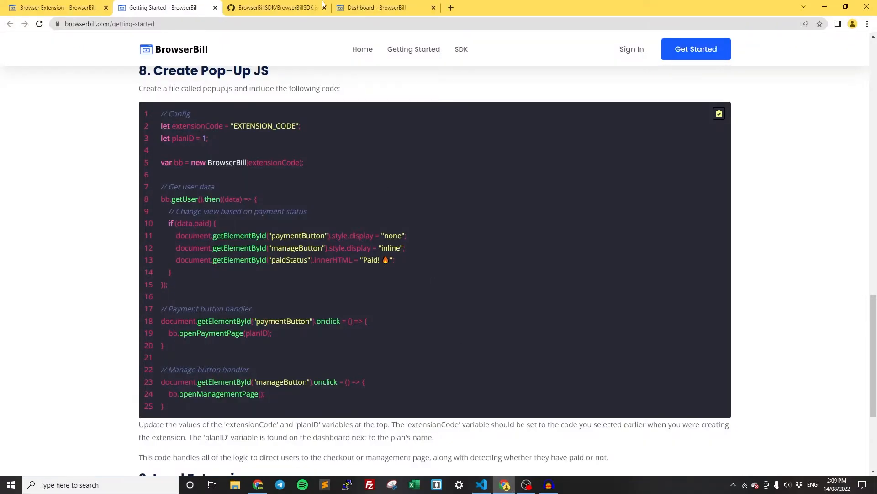
Copy the code browser-extension and Pro Plan ID 30 from the dashboard into popup.js.
{"action": "left_click", "coordinate": [385, 8]}
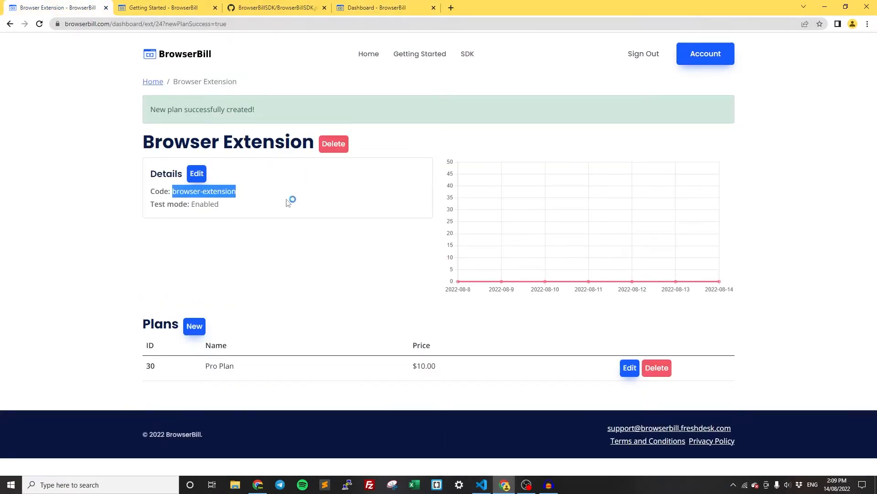
{"action": "mouse_move", "coordinate": [197, 191]}
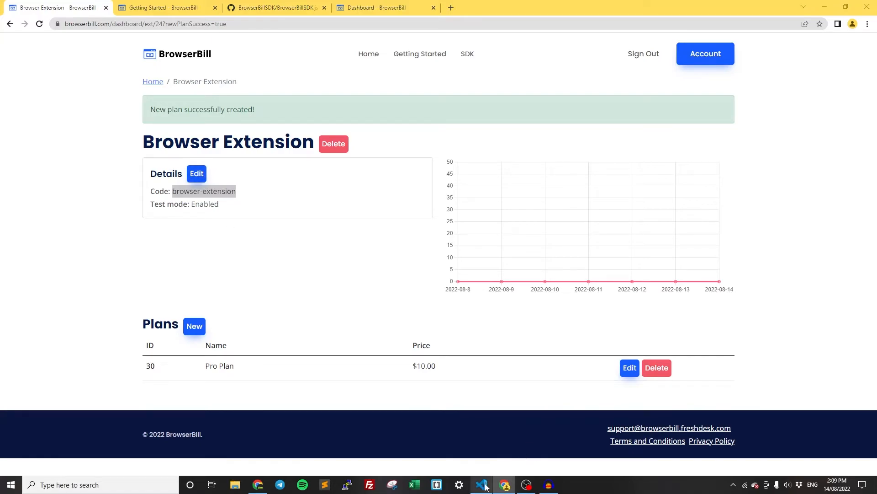
{"action": "left_click", "coordinate": [480, 485]}
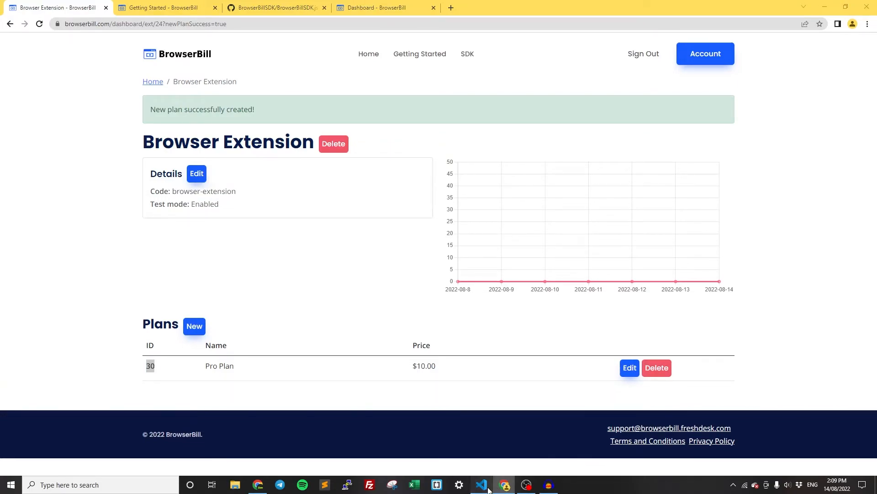
{"action": "left_click", "coordinate": [481, 485]}
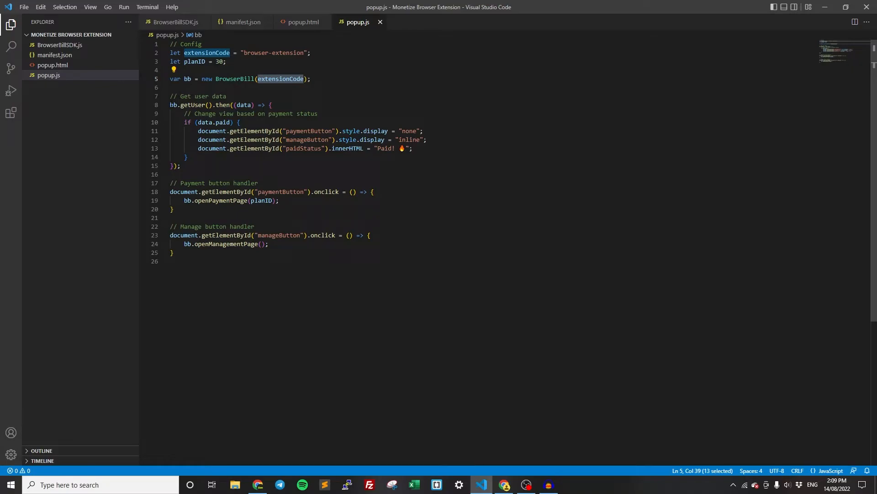
Review popup.js handlers: paid-status check, Manage button, Paid! text, payment and management calls.
{"action": "left_click", "coordinate": [182, 105]}
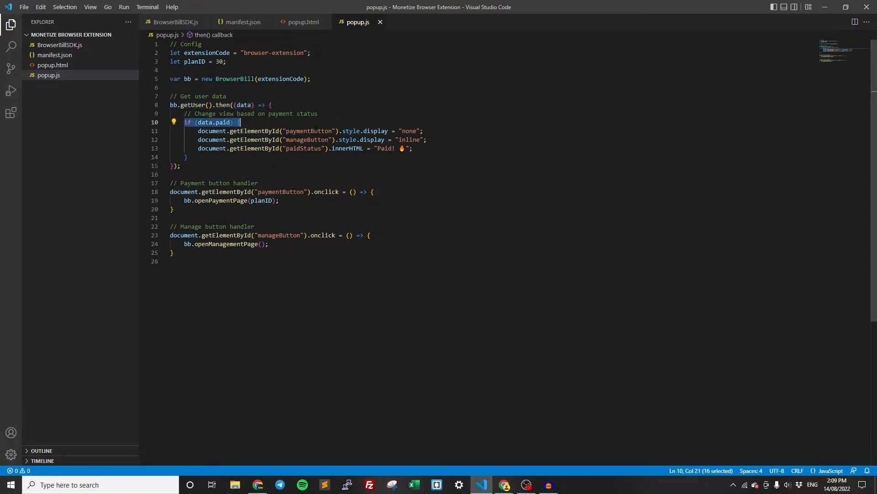
{"action": "left_click", "coordinate": [313, 139]}
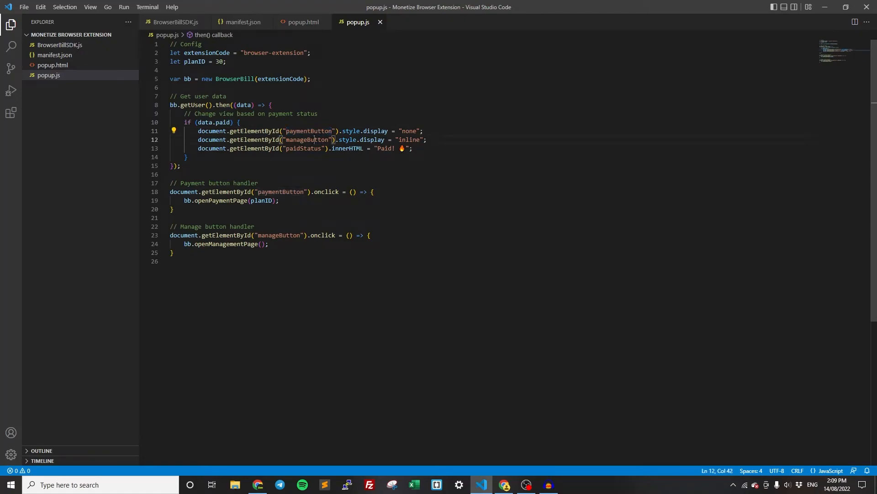
{"action": "double_click", "coordinate": [385, 148]}
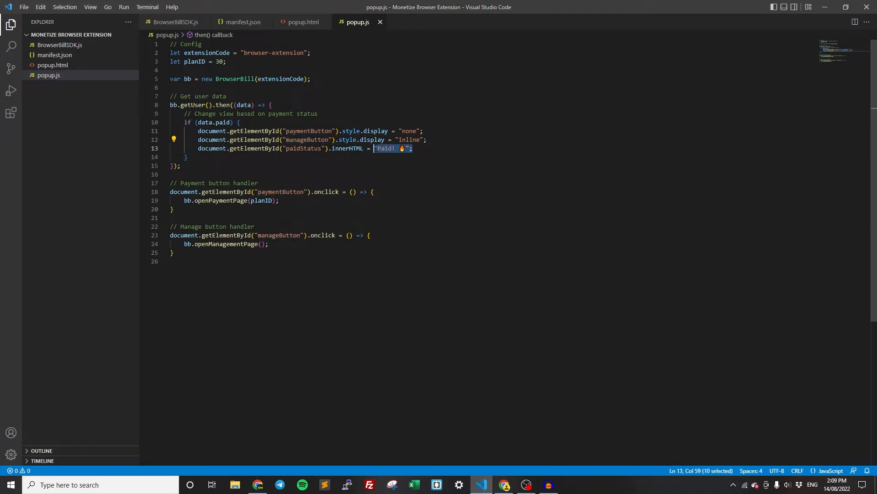
{"action": "left_click", "coordinate": [174, 209]}
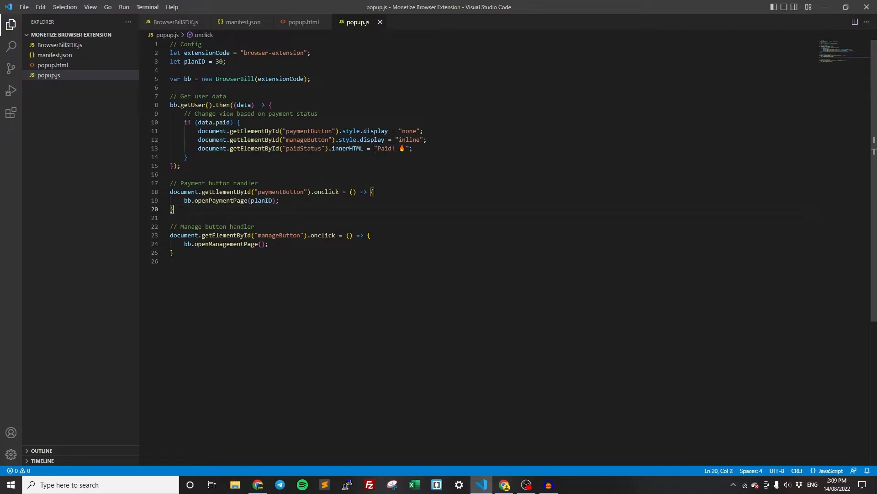
{"action": "left_click", "coordinate": [278, 192]}
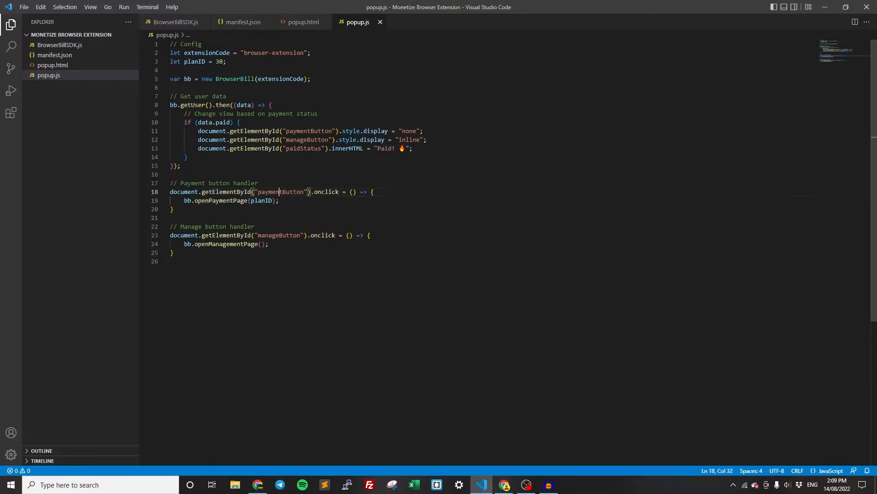
{"action": "double_click", "coordinate": [279, 191]}
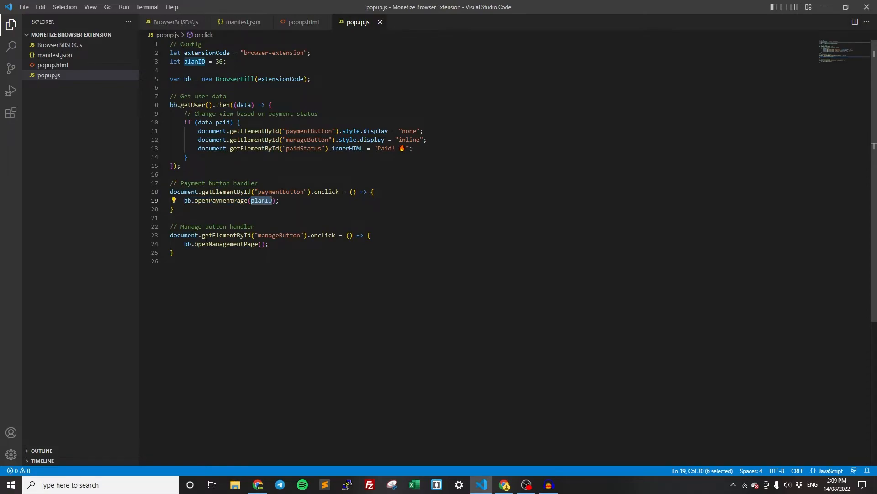
{"action": "left_click", "coordinate": [278, 235]}
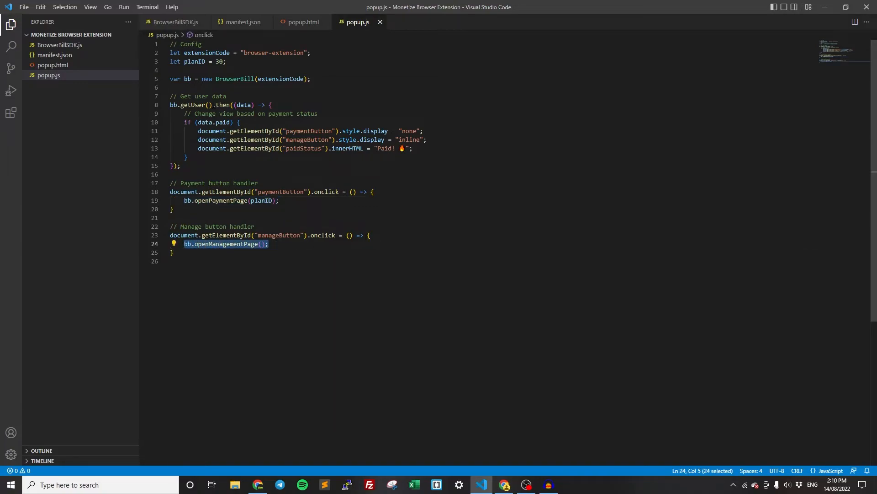
{"action": "left_click", "coordinate": [298, 217]}
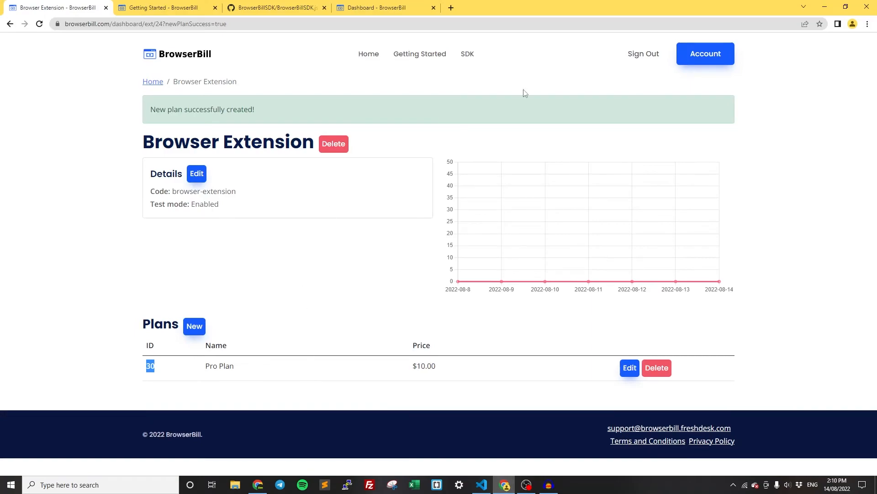
Load the Monetize Browser Extension folder unpacked as BrowserBill Example Extension 1.0.0.
{"action": "left_click", "coordinate": [868, 24]}
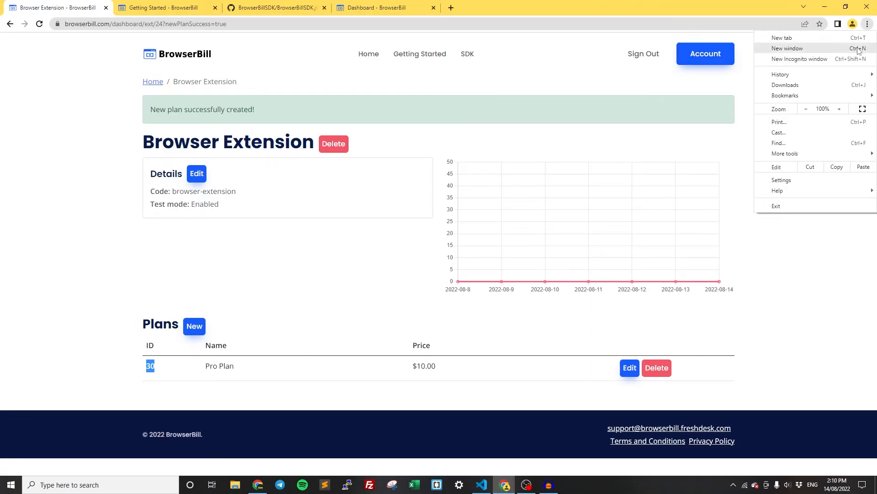
{"action": "mouse_move", "coordinate": [782, 179]}
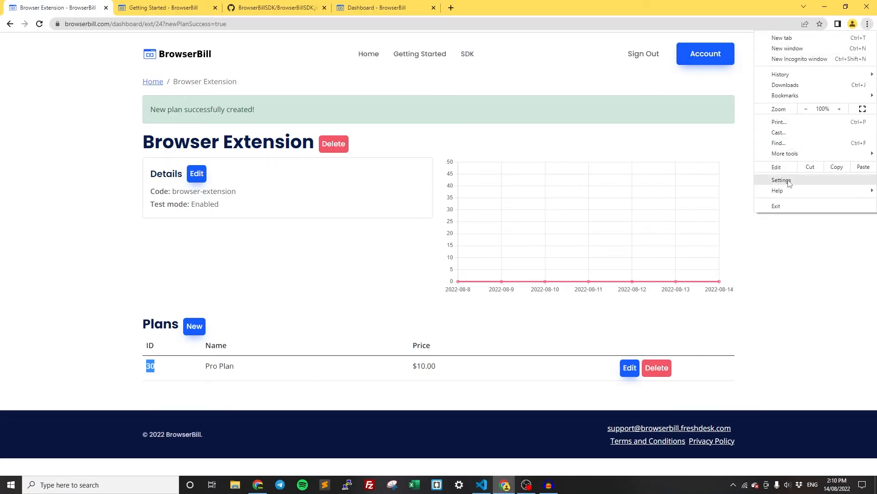
{"action": "left_click", "coordinate": [782, 179]}
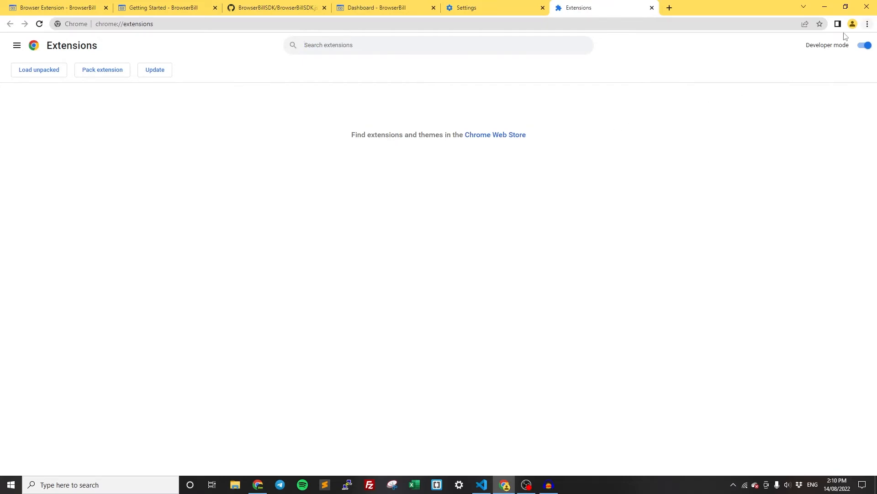
{"action": "mouse_move", "coordinate": [864, 45]}
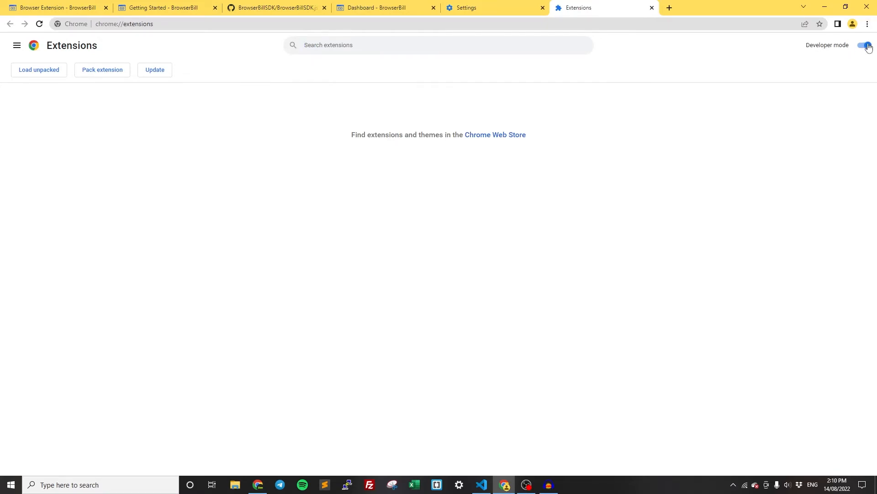
{"action": "mouse_move", "coordinate": [48, 80]}
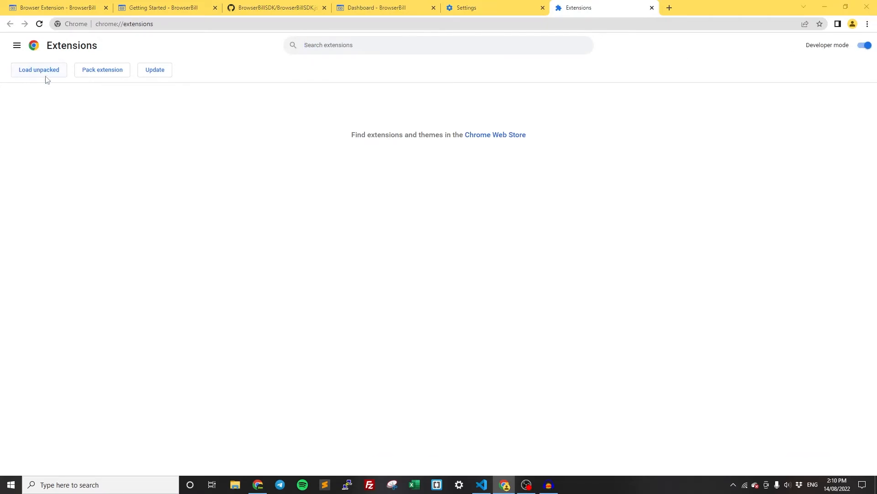
{"action": "left_click", "coordinate": [39, 69]}
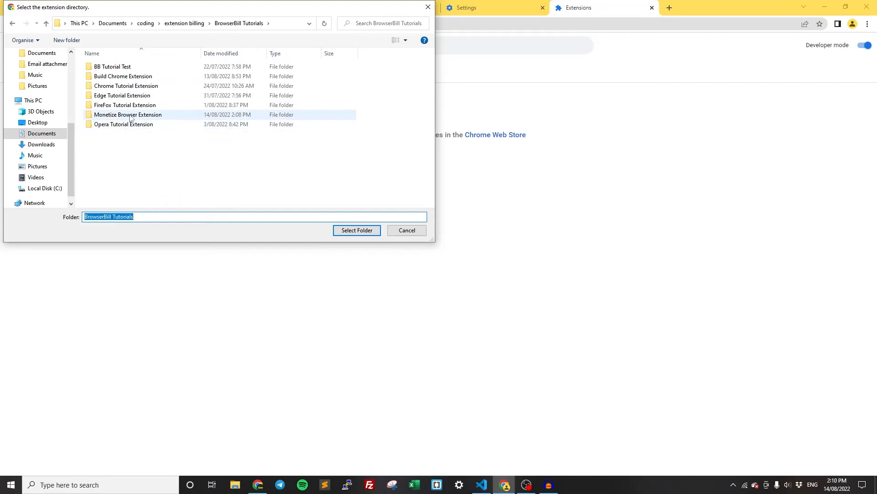
{"action": "double_click", "coordinate": [128, 114]}
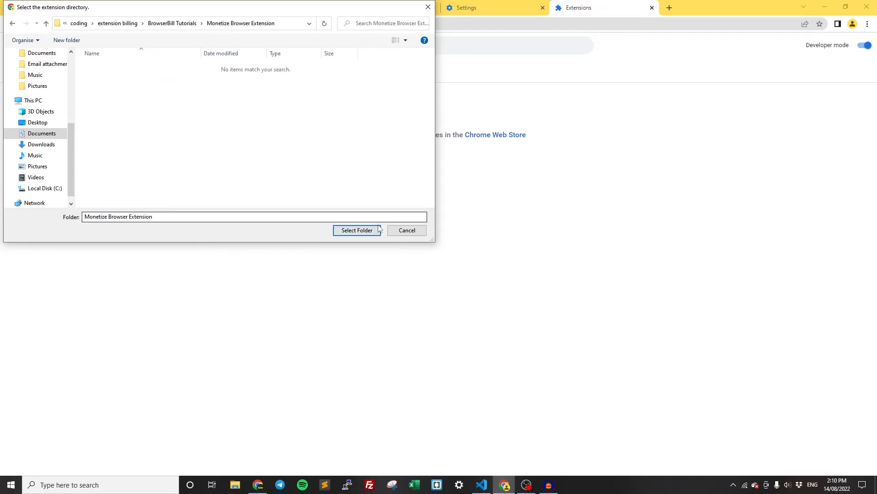
{"action": "left_click", "coordinate": [357, 230]}
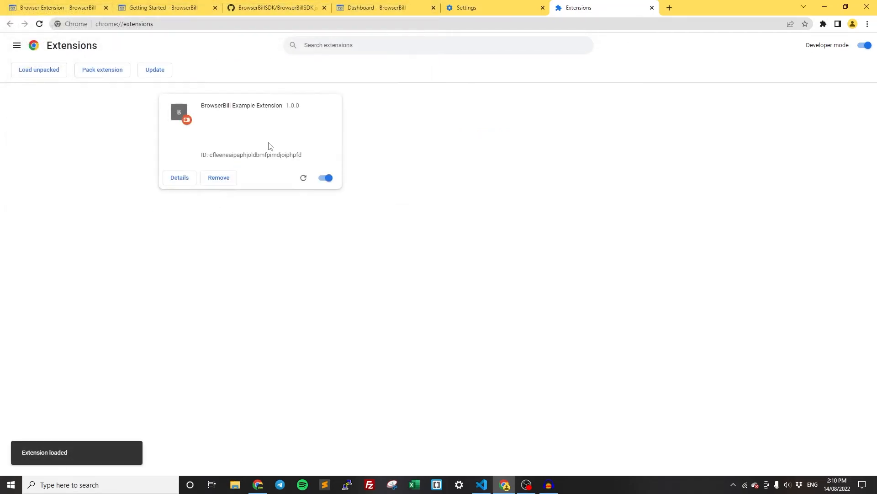
{"action": "mouse_move", "coordinate": [823, 33]}
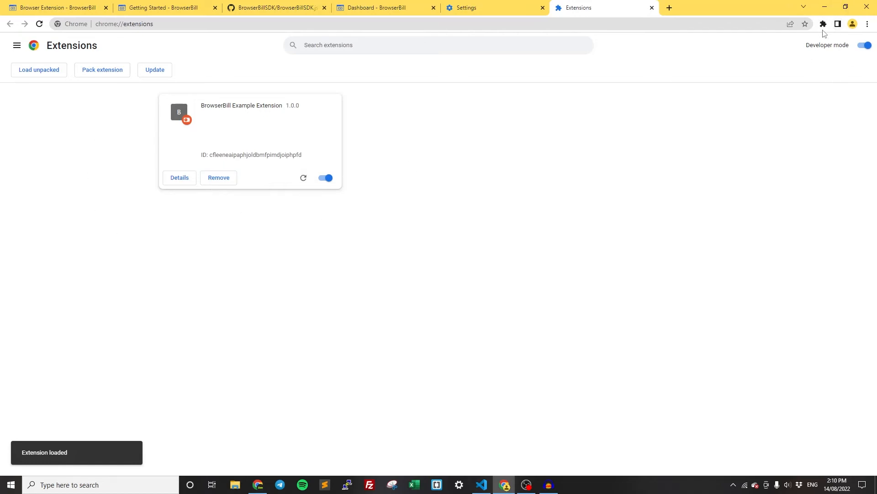
Pin the extension, see Current Status: Unpaid, and start the $10 Pro Plan test checkout.
{"action": "left_click", "coordinate": [824, 23]}
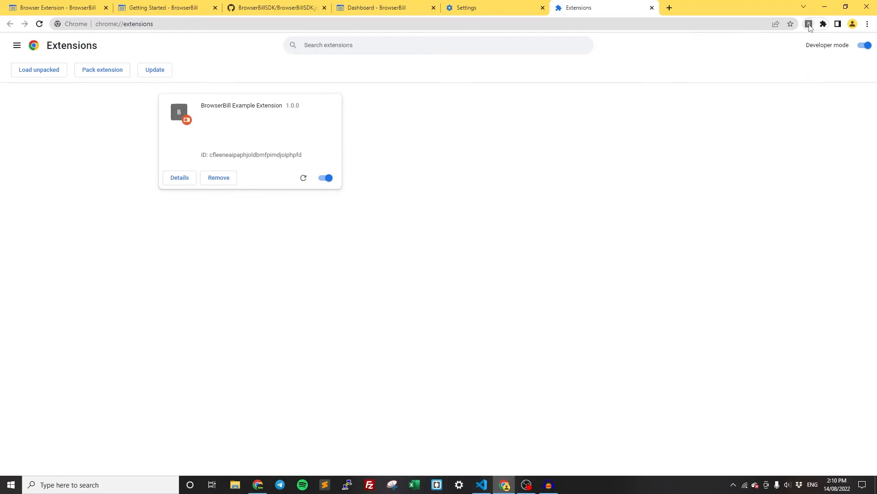
{"action": "left_click", "coordinate": [808, 23]}
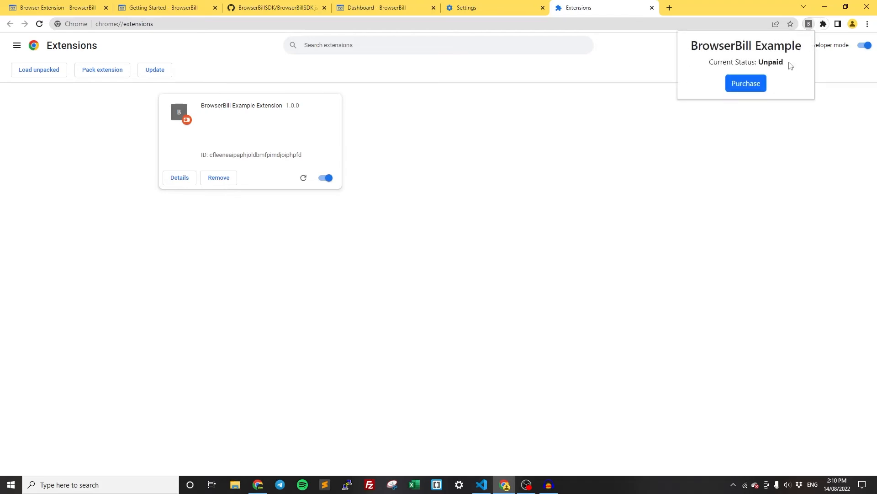
{"action": "mouse_move", "coordinate": [797, 72]}
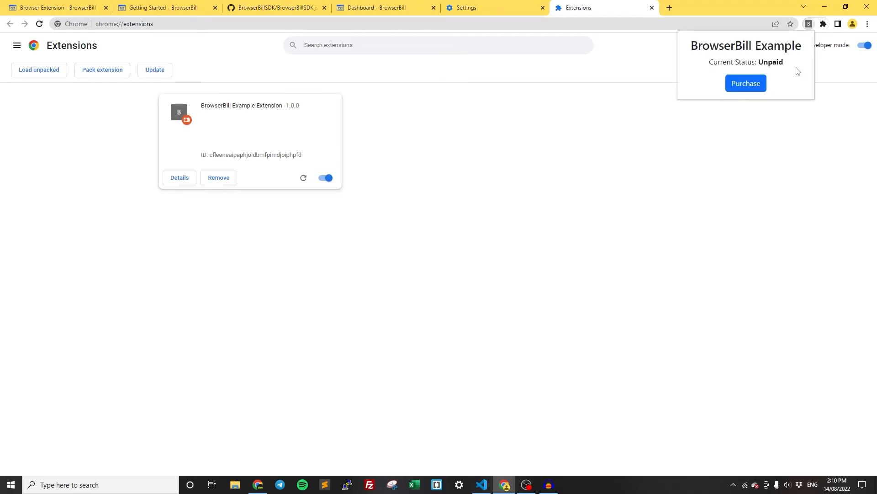
{"action": "mouse_move", "coordinate": [785, 66]}
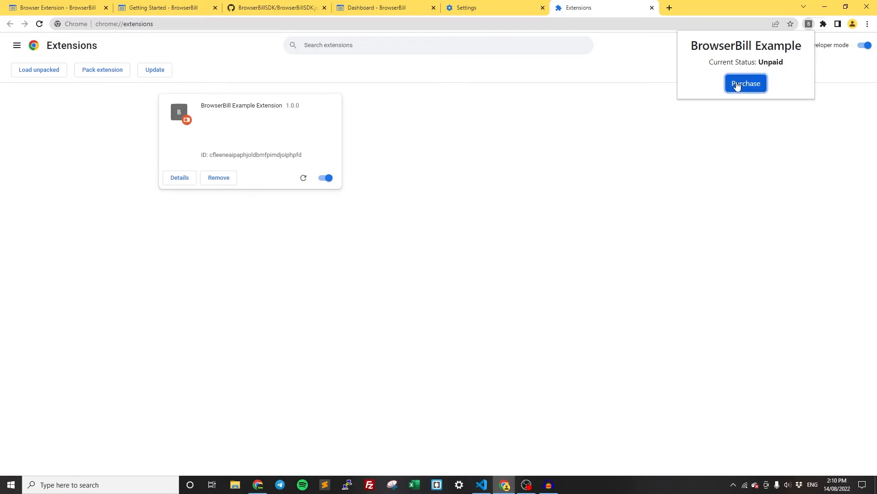
{"action": "left_click", "coordinate": [745, 83]}
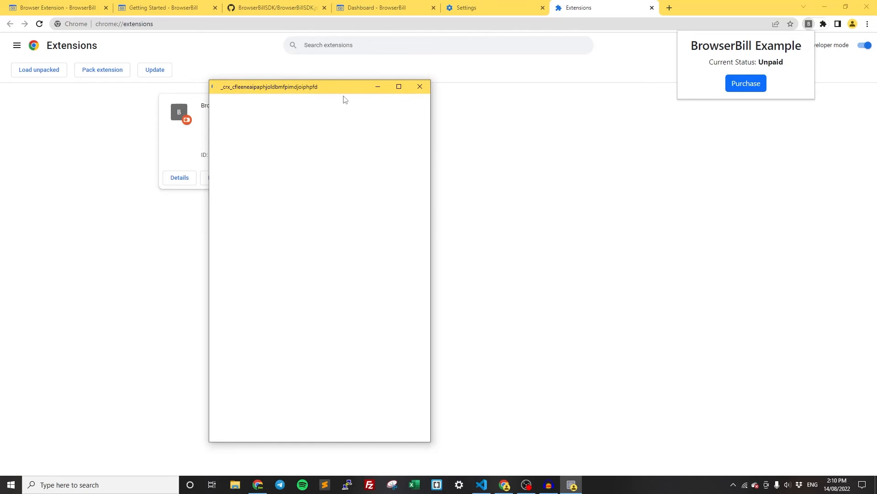
{"action": "left_click", "coordinate": [745, 82]}
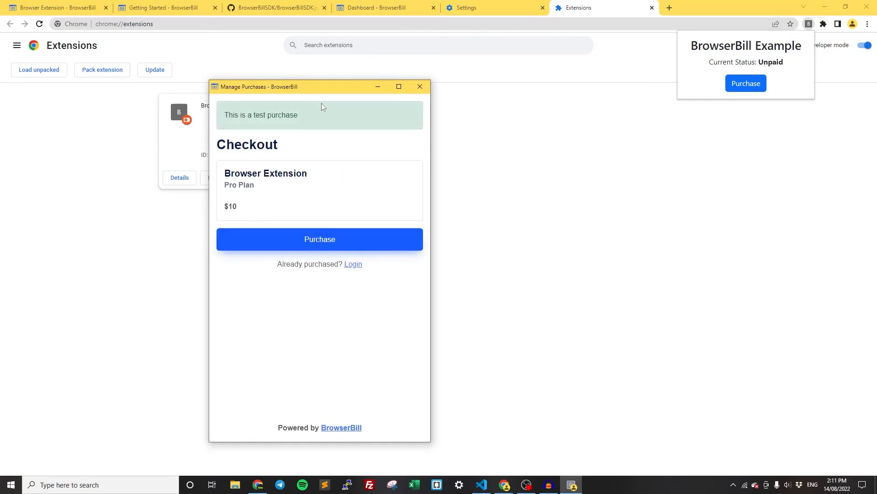
{"action": "mouse_move", "coordinate": [306, 126]}
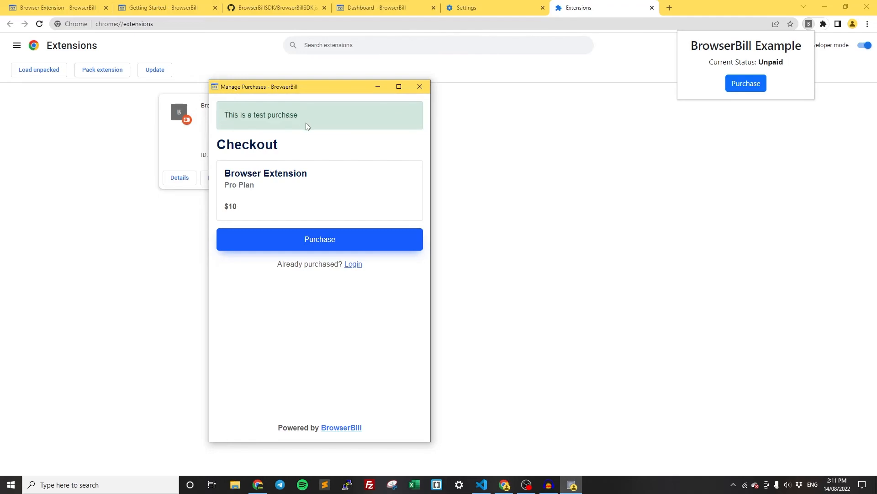
{"action": "mouse_move", "coordinate": [344, 156]}
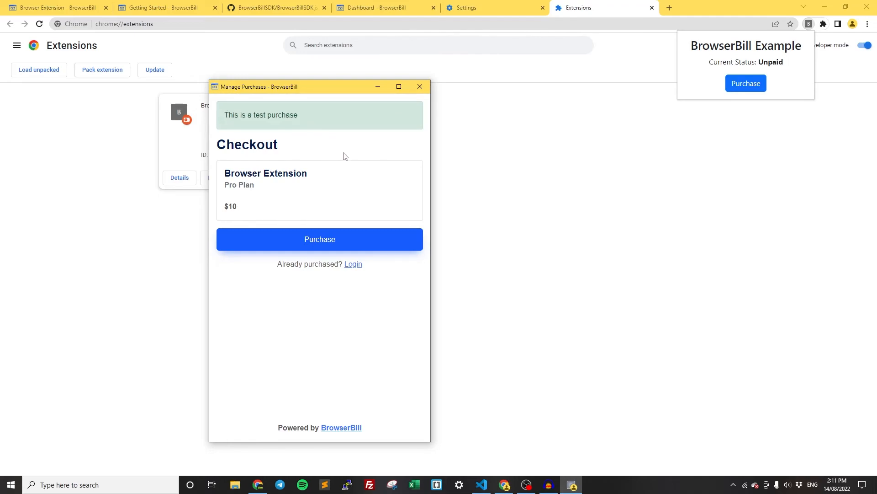
{"action": "mouse_move", "coordinate": [226, 171]}
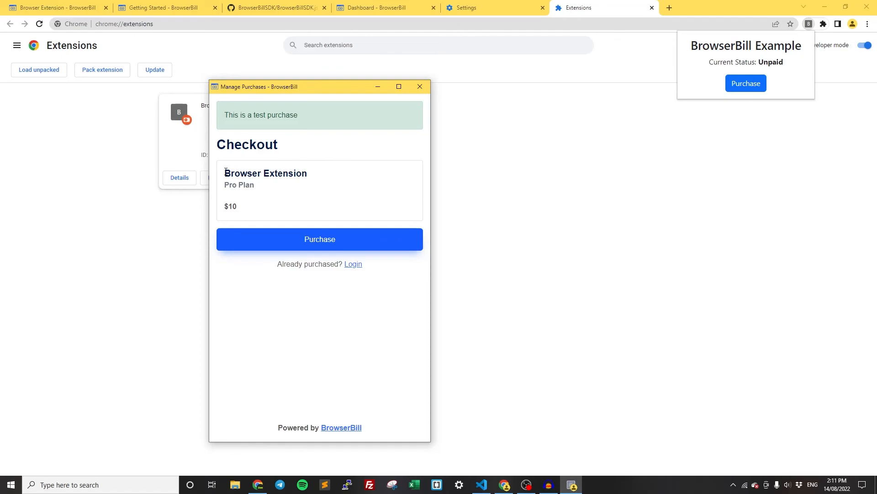
{"action": "double_click", "coordinate": [265, 172]}
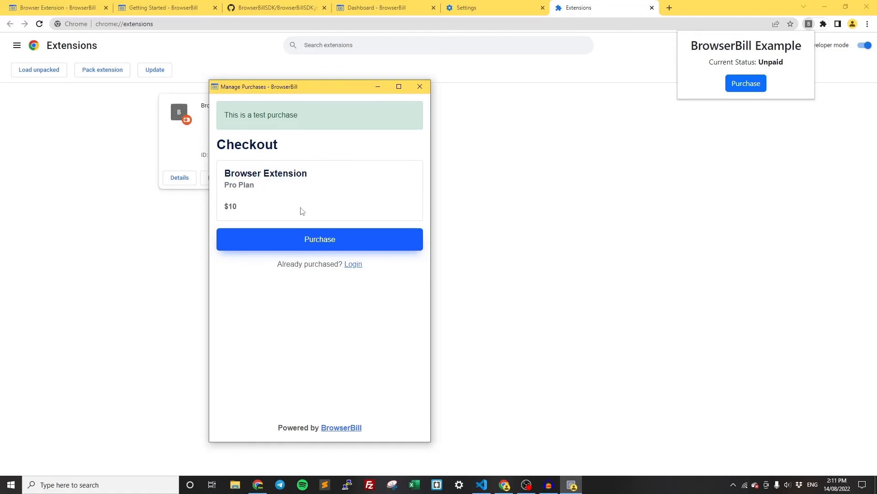
{"action": "mouse_move", "coordinate": [319, 252]}
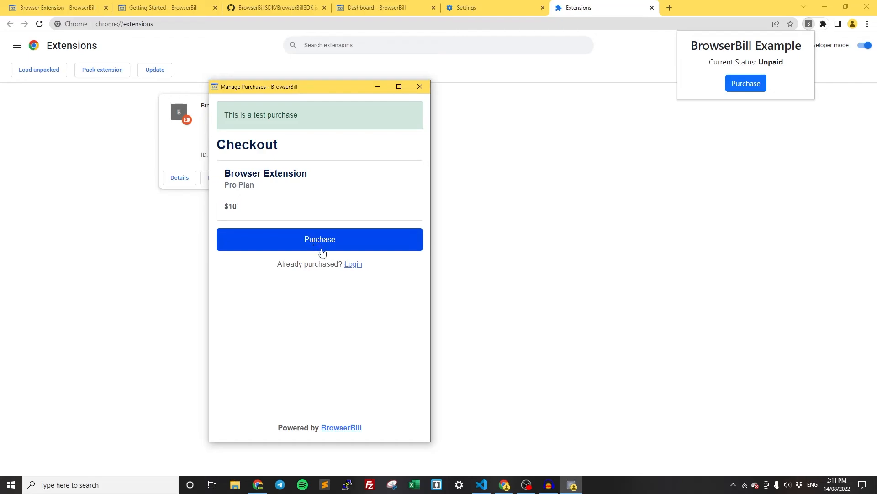
Complete the test purchase so the popup shows Paid!, then view the Pro Plan $10.00 purchase list.
{"action": "left_click", "coordinate": [319, 239]}
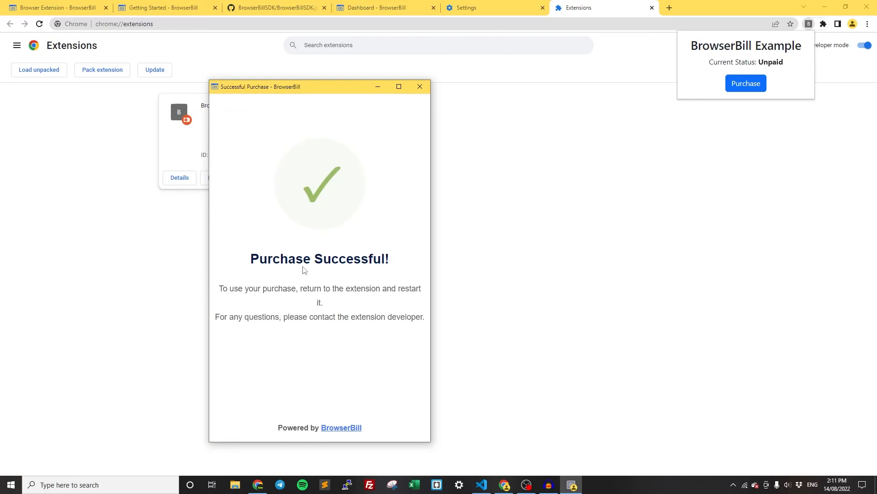
{"action": "mouse_move", "coordinate": [294, 304]}
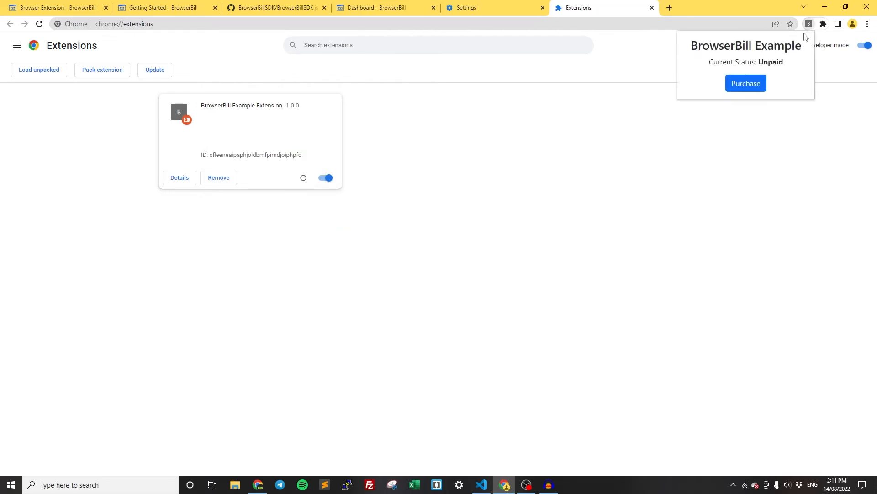
{"action": "left_click", "coordinate": [746, 83]}
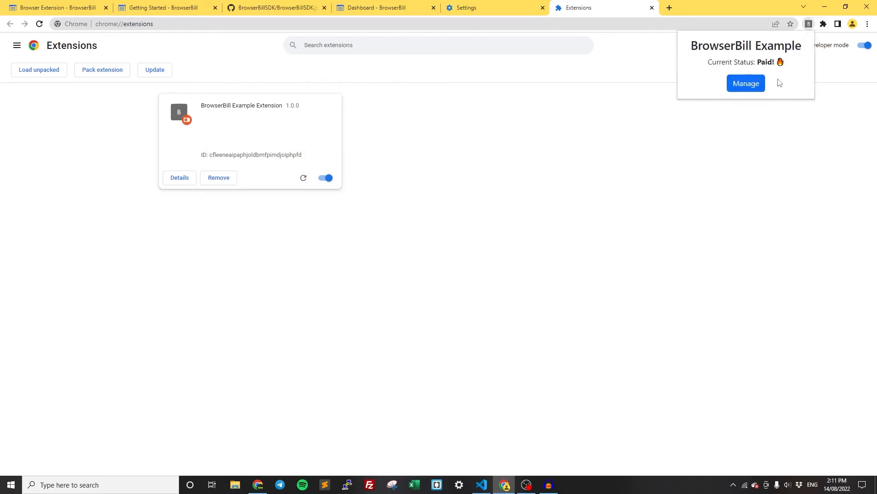
{"action": "mouse_move", "coordinate": [757, 86]}
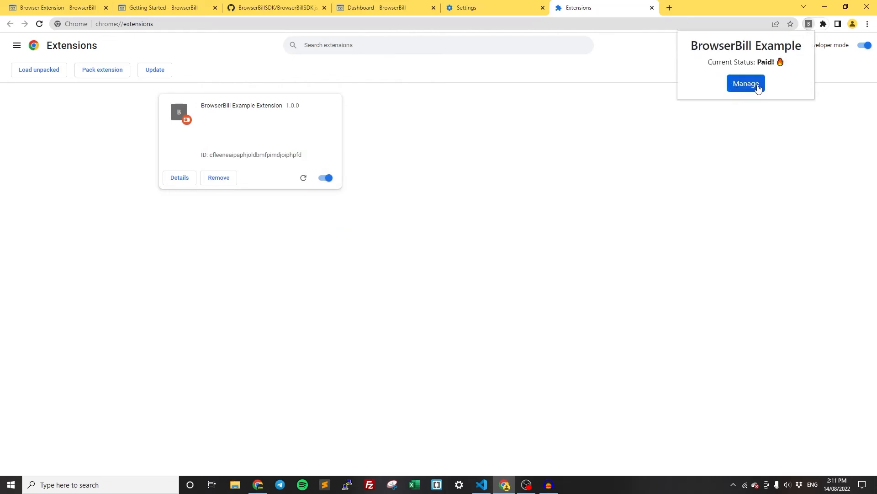
{"action": "left_click", "coordinate": [745, 83]}
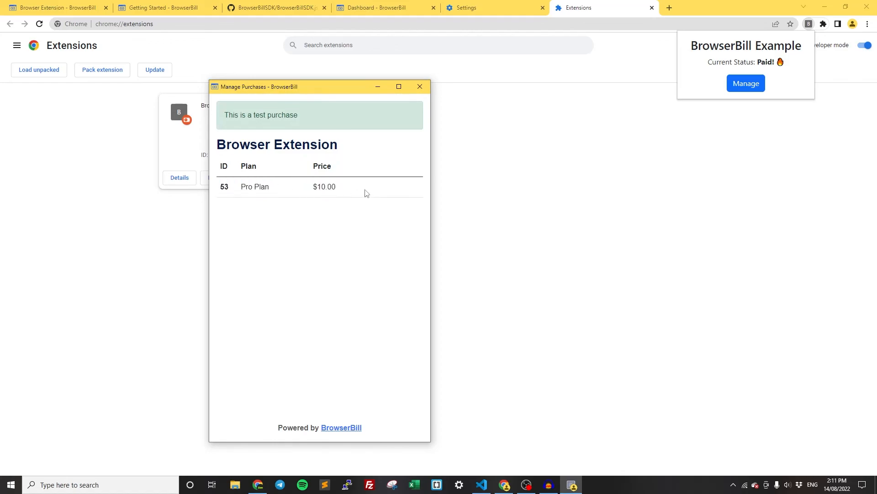
{"action": "mouse_move", "coordinate": [408, 189]}
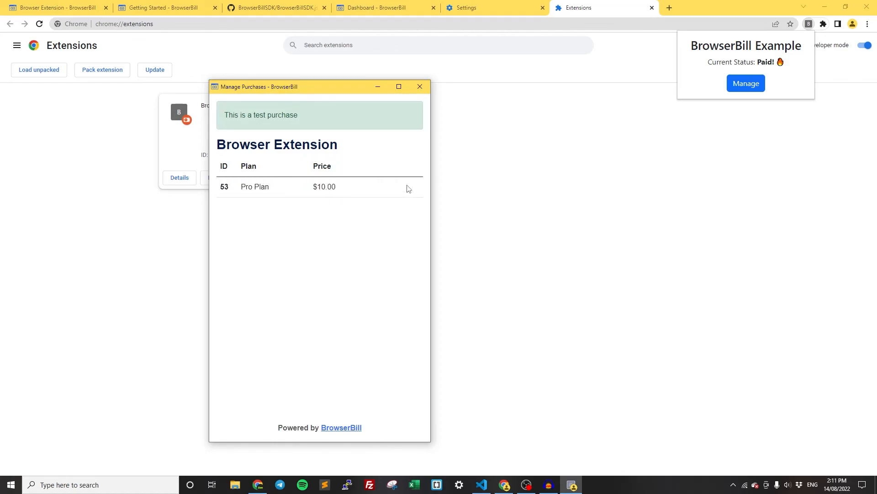
{"action": "mouse_move", "coordinate": [350, 187]}
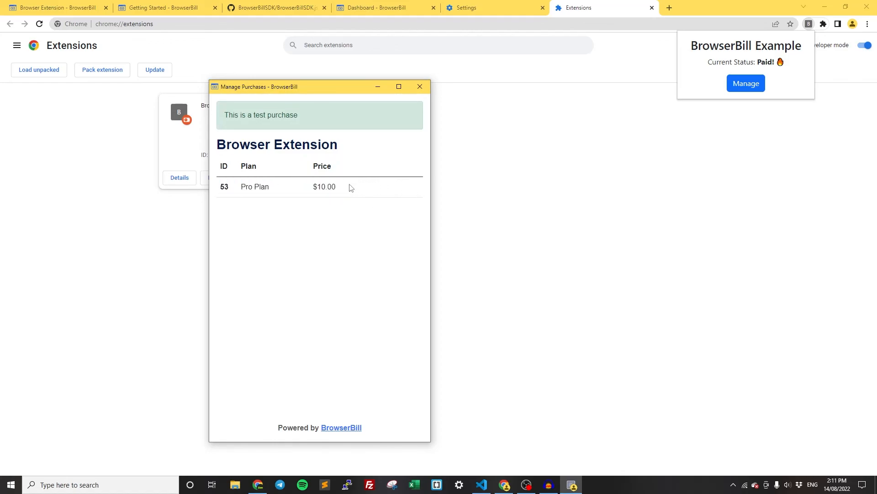
{"action": "mouse_move", "coordinate": [371, 195]}
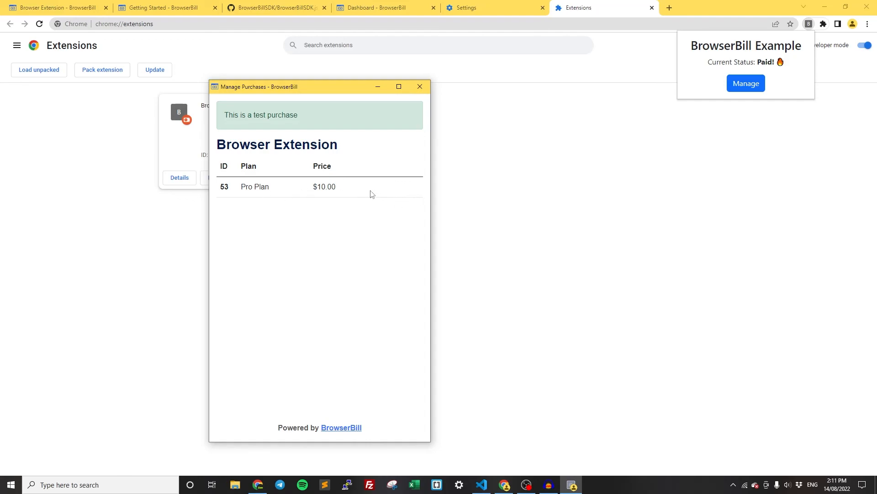
{"action": "mouse_move", "coordinate": [269, 211]}
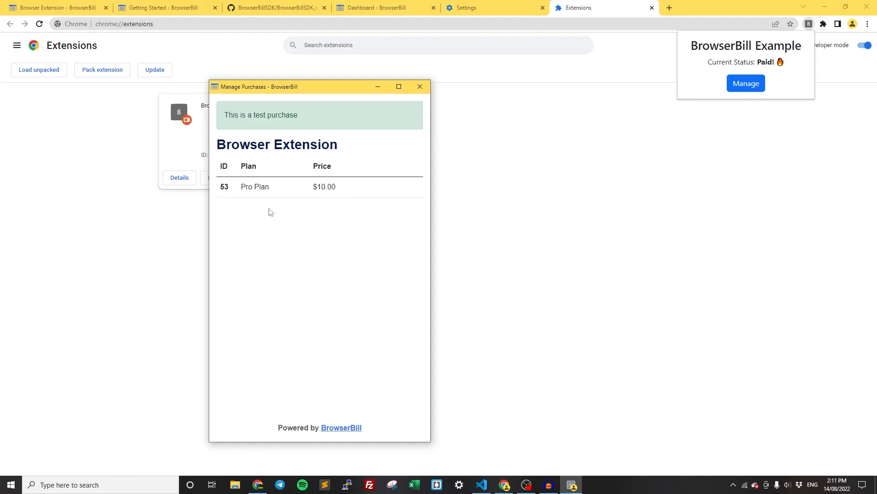
{"action": "mouse_move", "coordinate": [379, 133]}
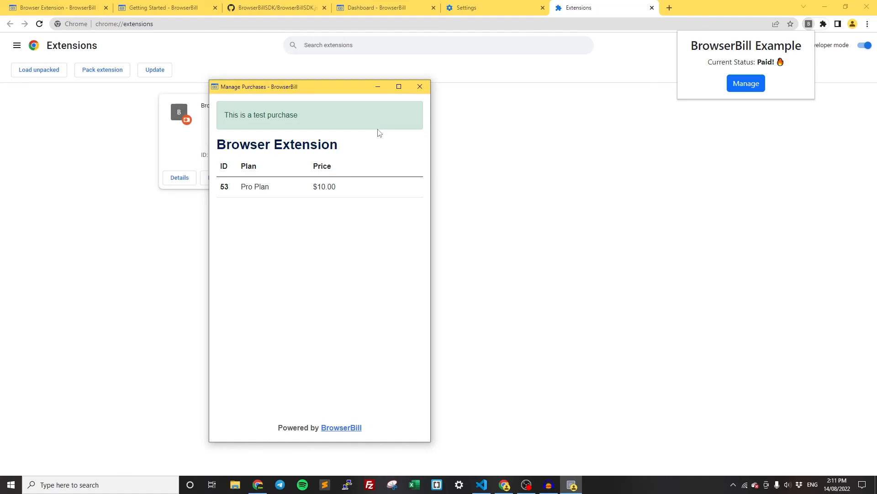
{"action": "mouse_move", "coordinate": [367, 147]}
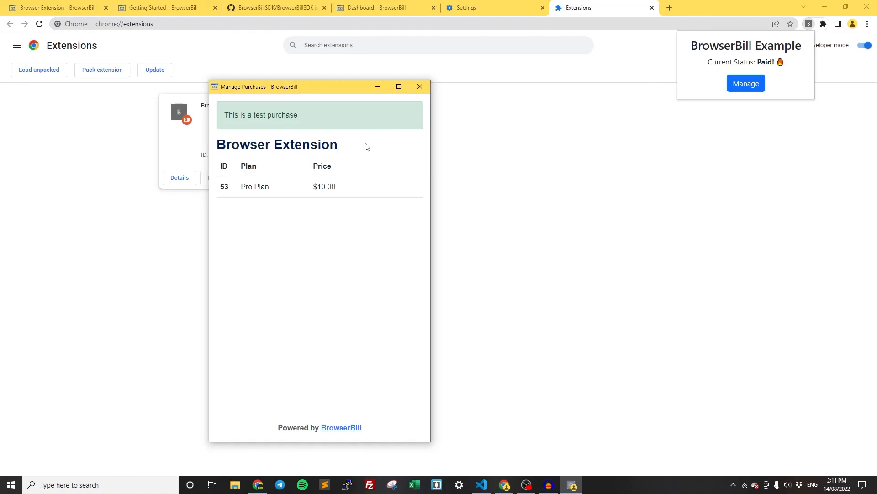